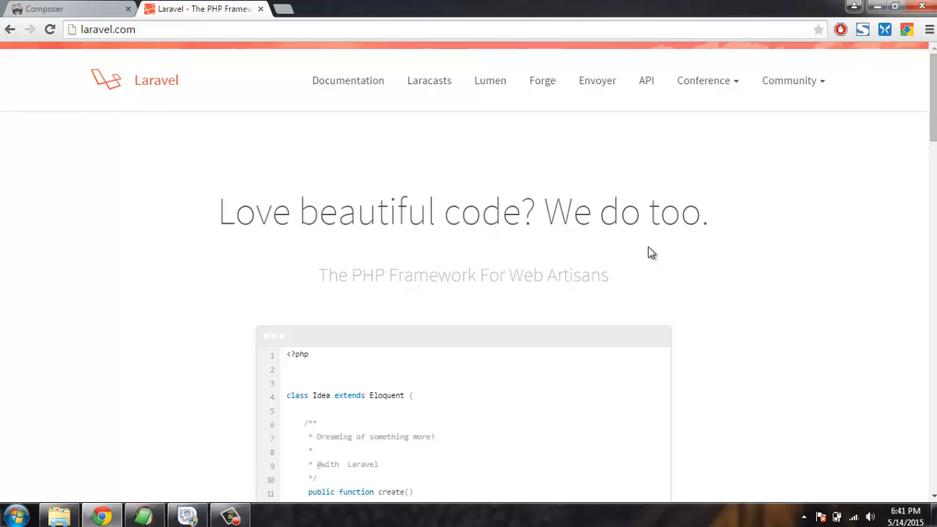
mouse_move(401, 384)
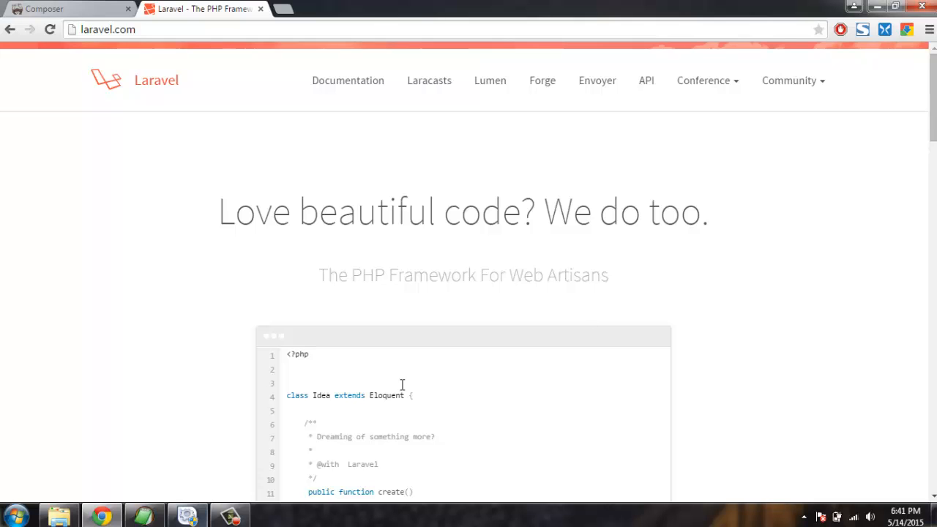
Step: Switch to the Composer website tab and go to its Download page
click(66, 9)
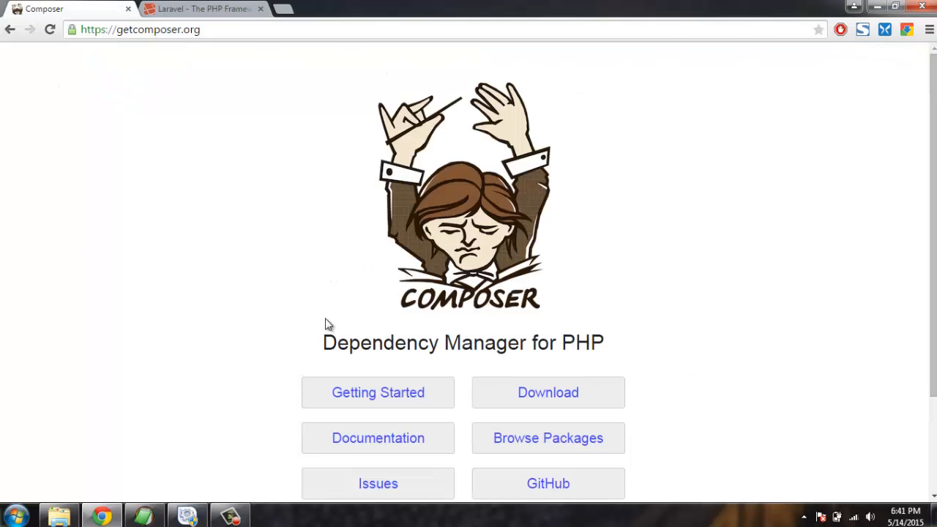
scroll(down, 3)
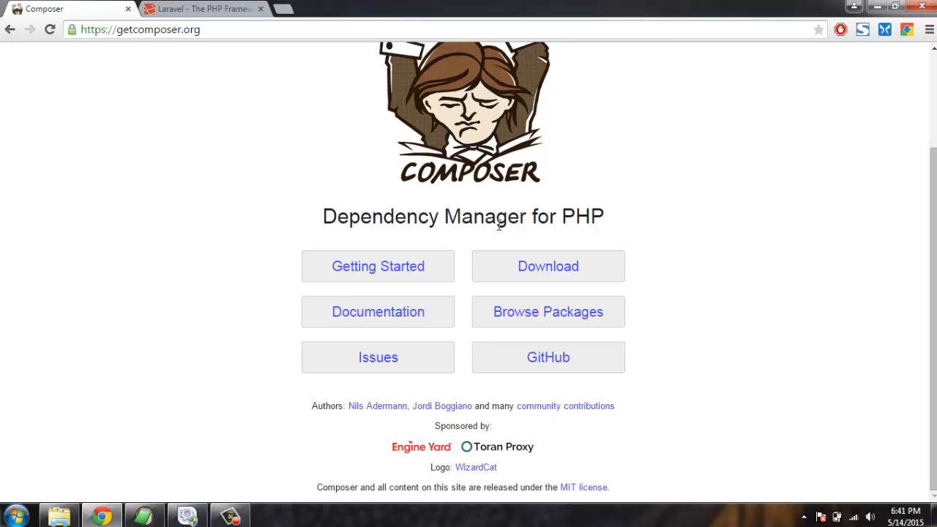
scroll(up, 3)
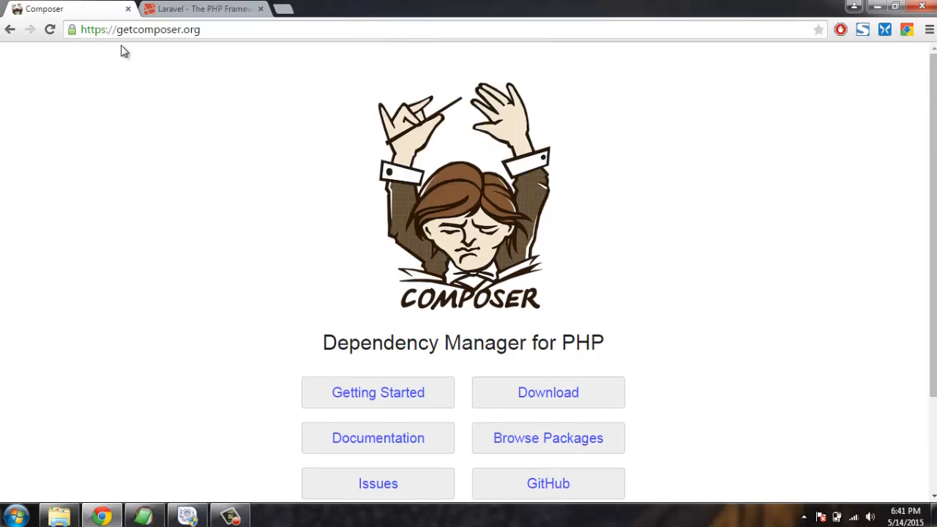
mouse_move(401, 234)
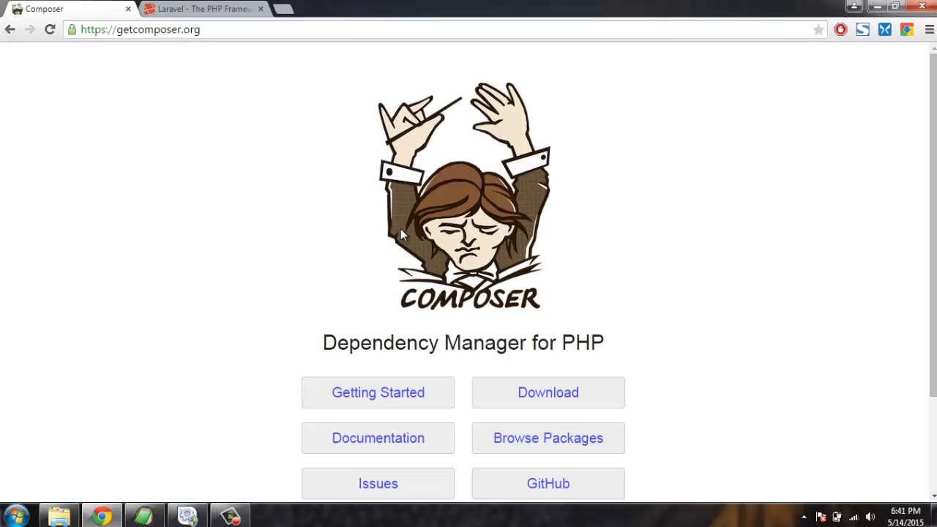
click(547, 393)
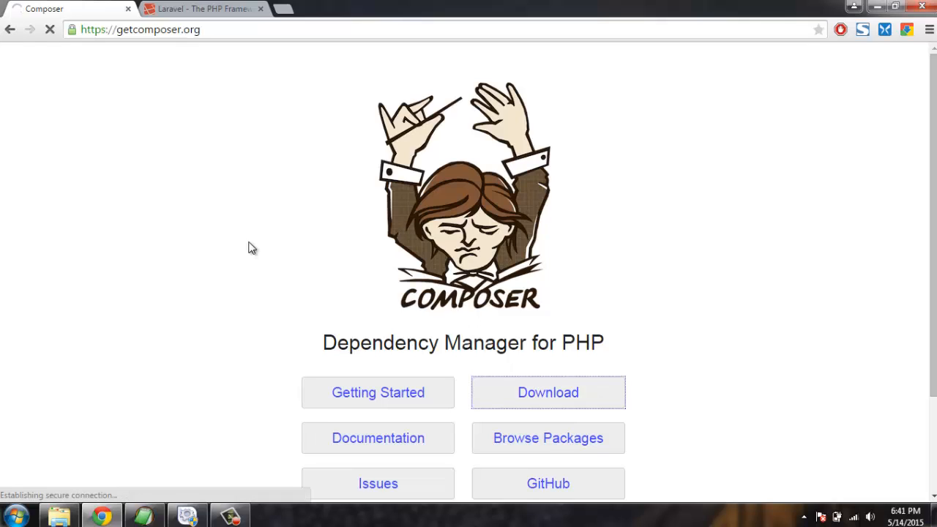
mouse_move(187, 206)
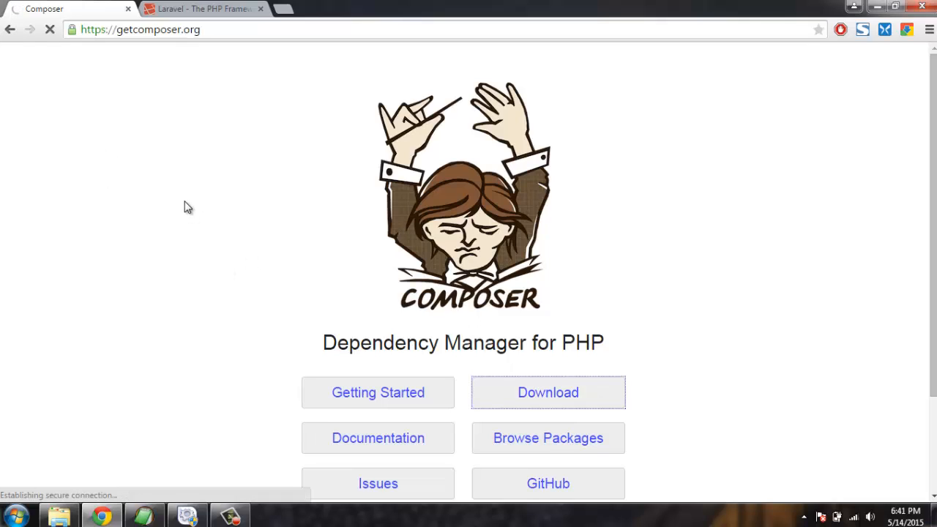
Step: Scroll getcomposer.org/download to the Windows Installer and Manual Download sections
click(548, 392)
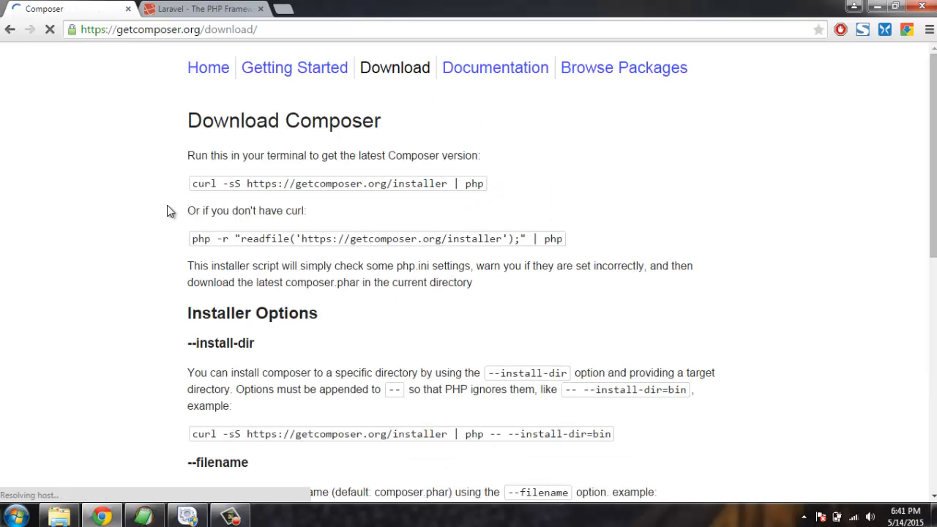
scroll(down, 3)
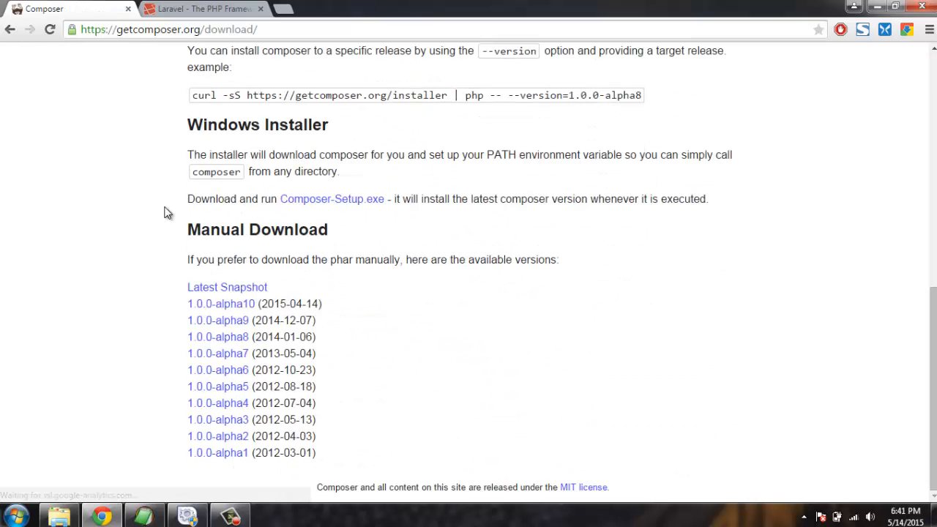
scroll(up, 3)
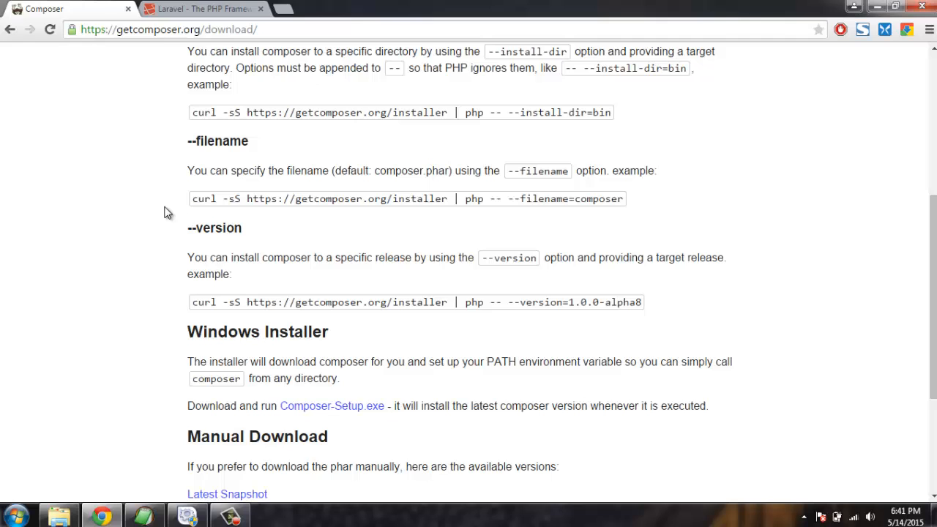
scroll(down, 3)
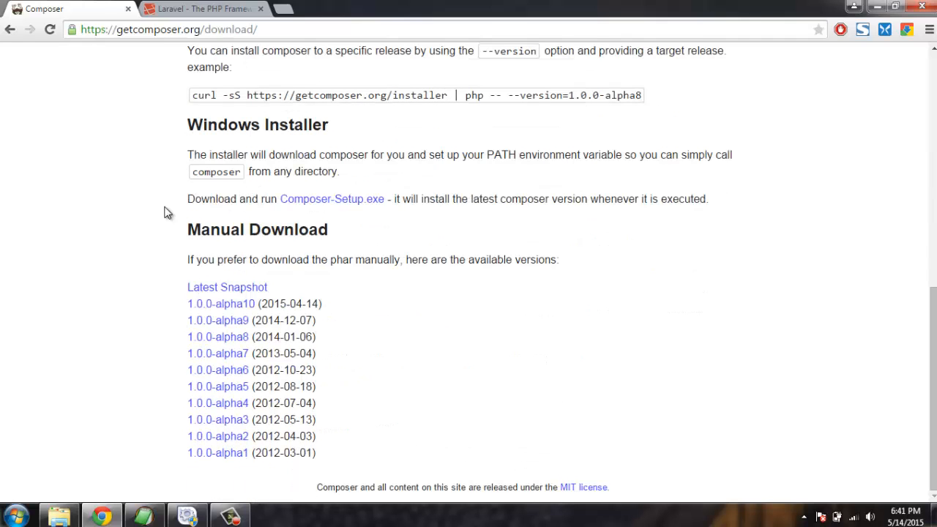
mouse_move(174, 212)
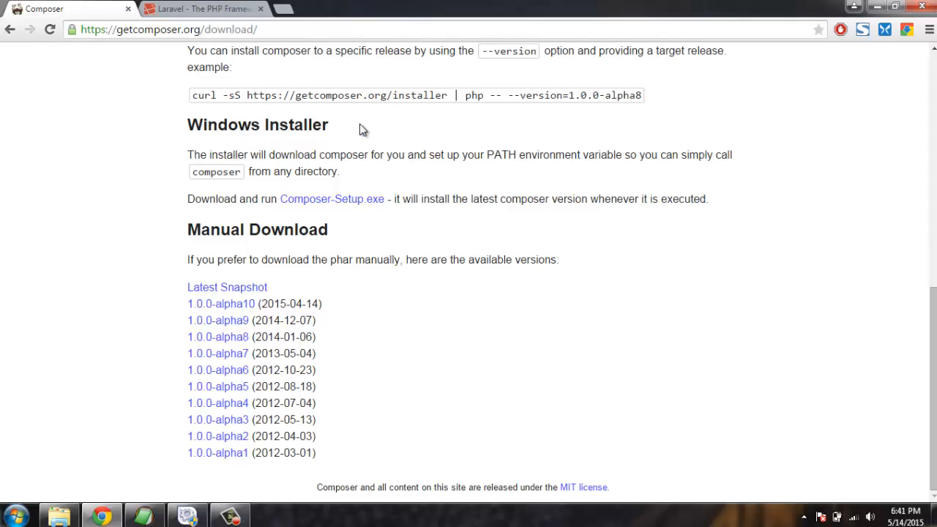
mouse_move(332, 199)
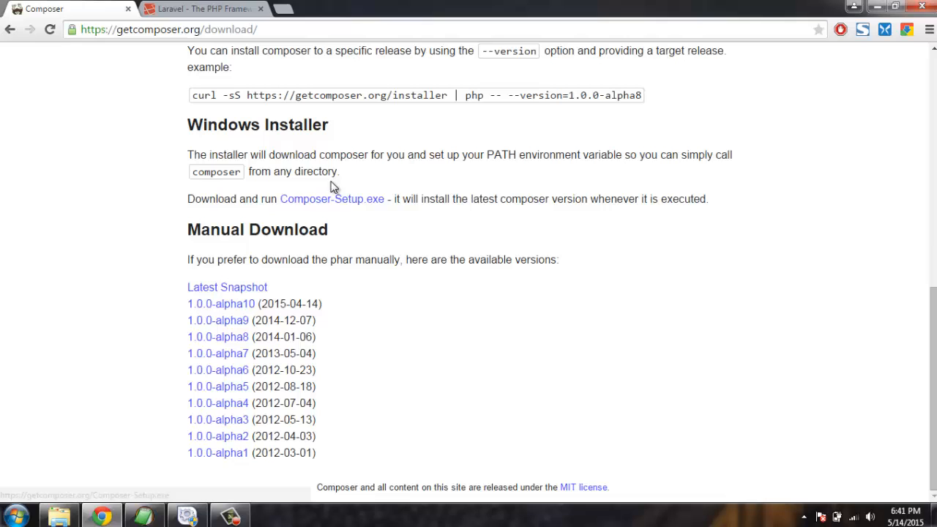
mouse_move(369, 218)
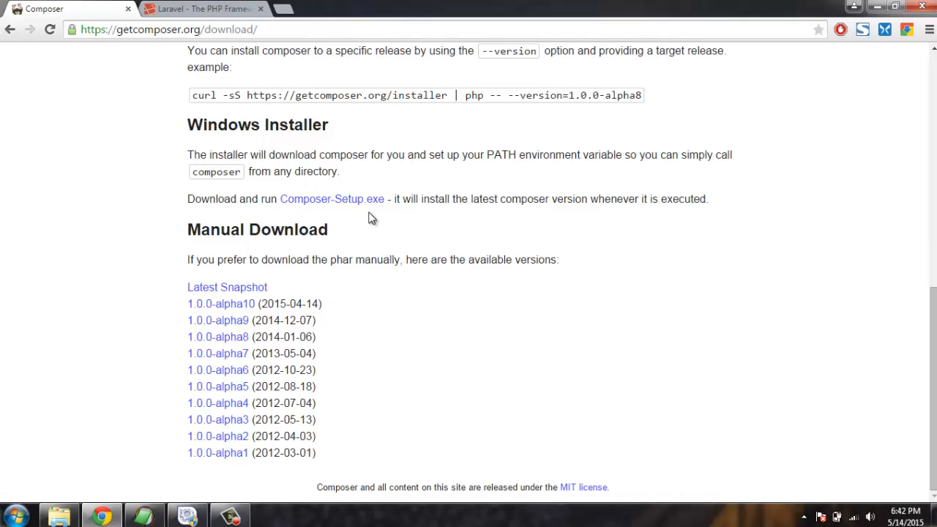
mouse_move(6, 502)
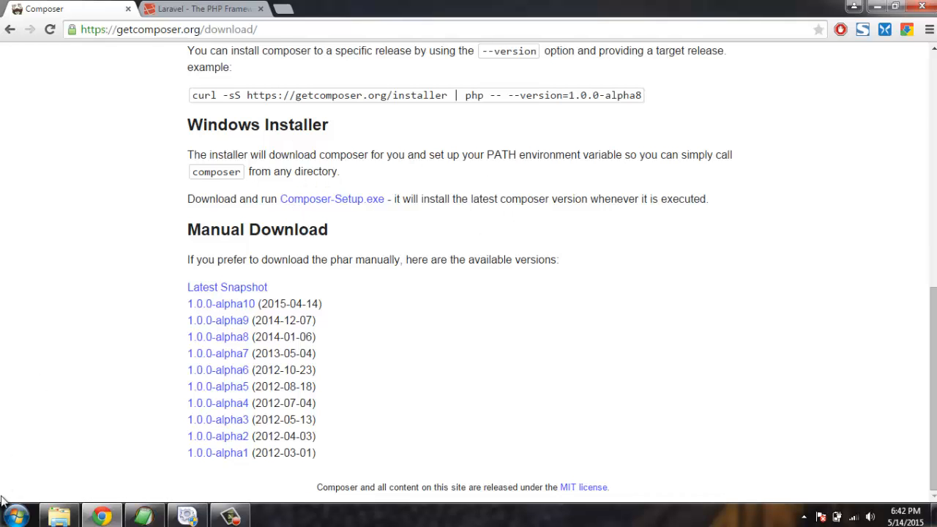
Step: Launch Command Prompt from the Start menu's program list
click(15, 513)
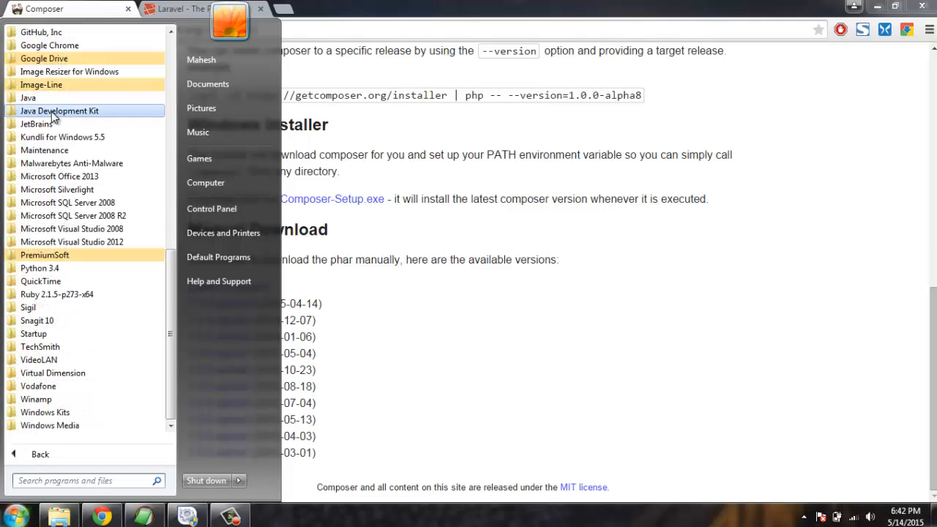
scroll(up, 3)
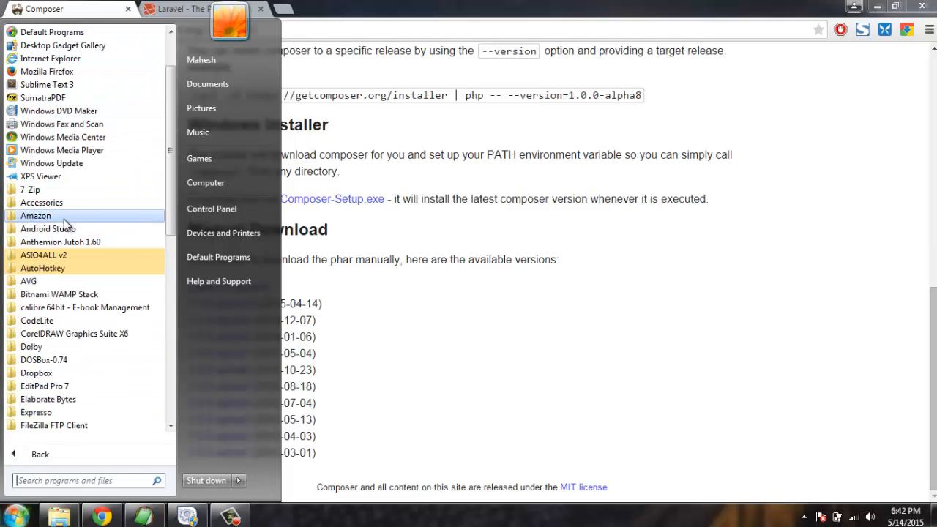
click(508, 169)
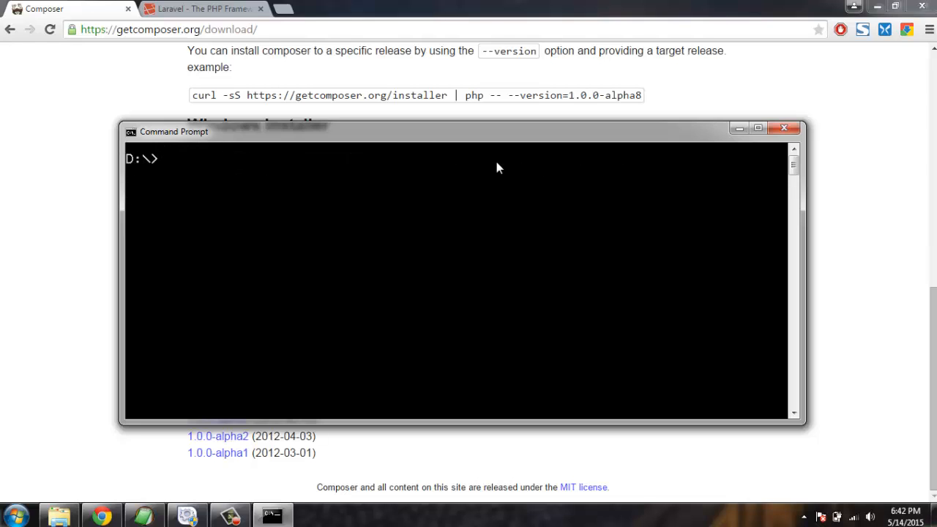
Step: Change into D:\Wamp, list its contents, and move into apache2\htdocs
text(cd wa)
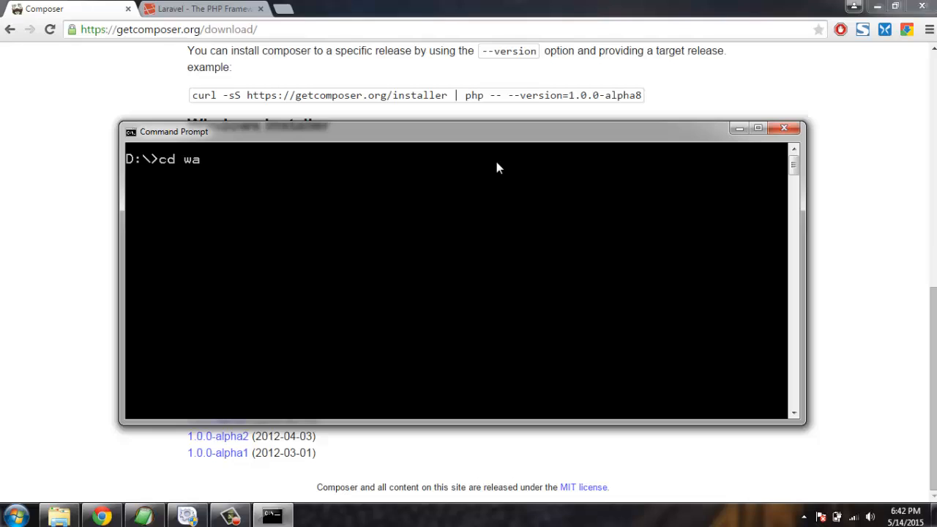
key(backspace)
text(ls)
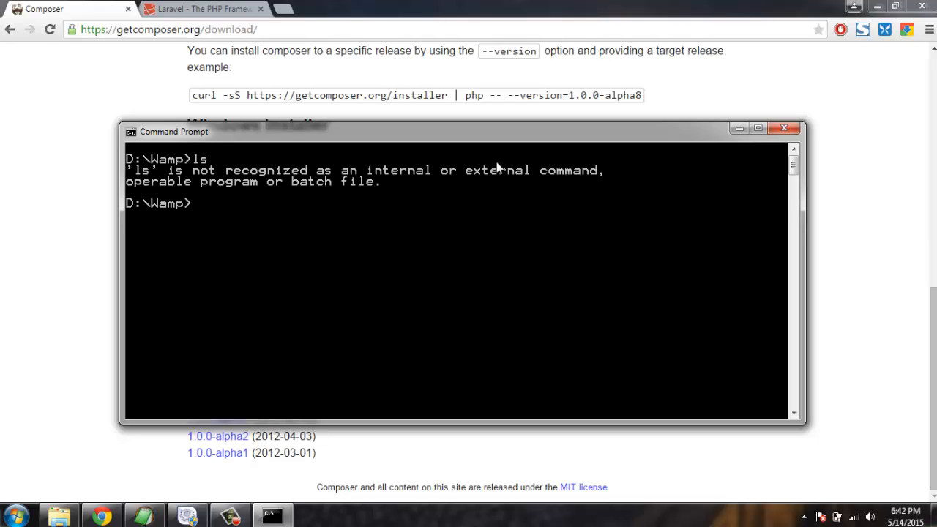
text(d)
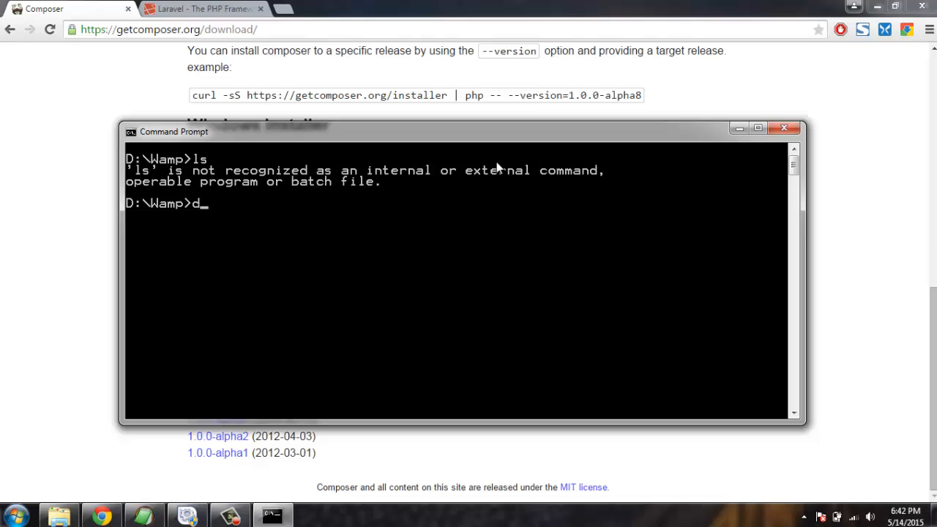
key(Return)
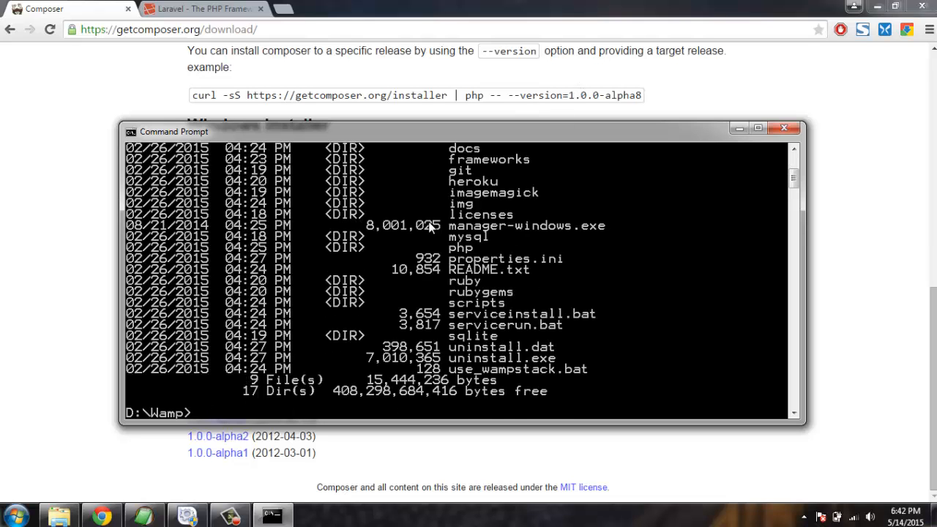
scroll(up, 3)
text(cd apache2)
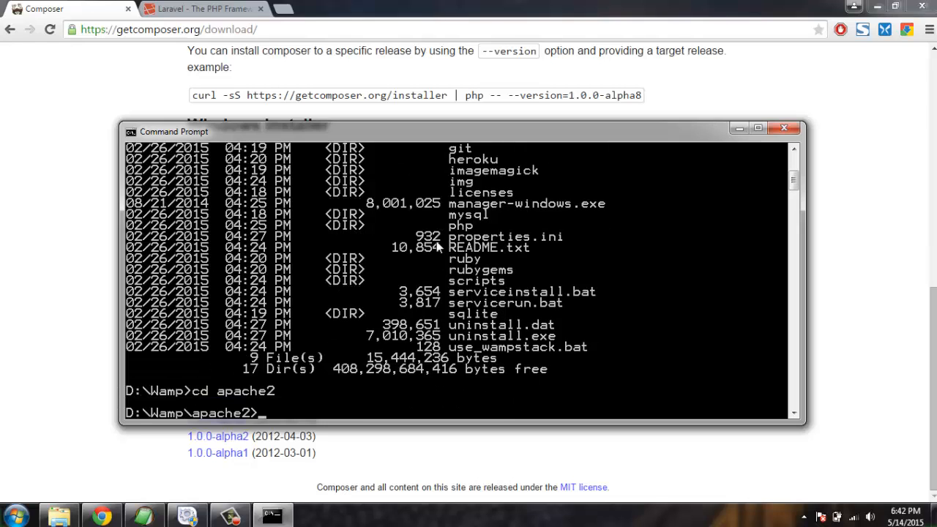
text(cd htdocs)
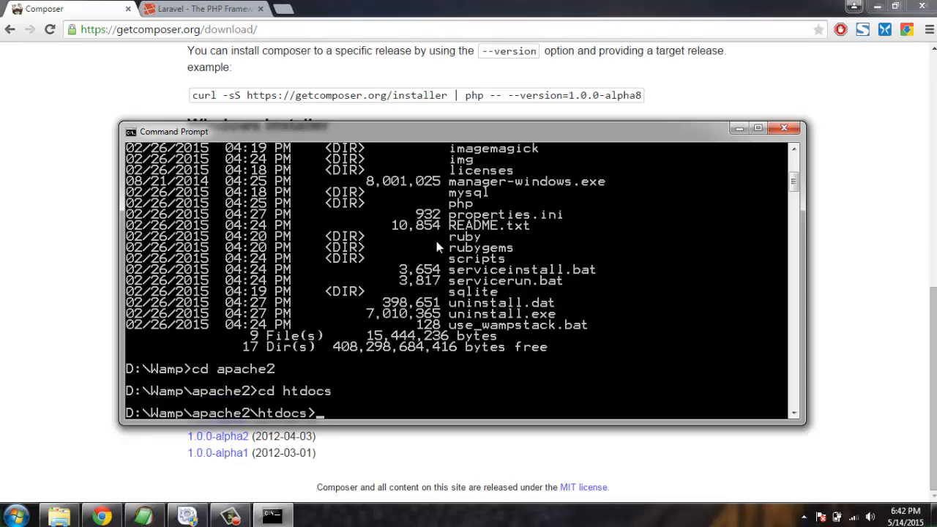
mouse_move(437, 195)
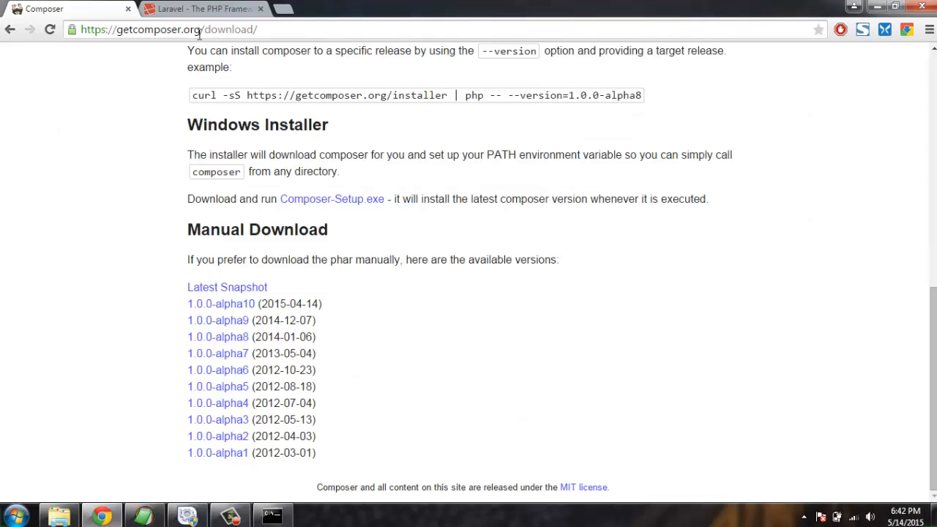
Step: Run 'composer create-project laravel/laravel learn' from the htdocs folder
click(201, 9)
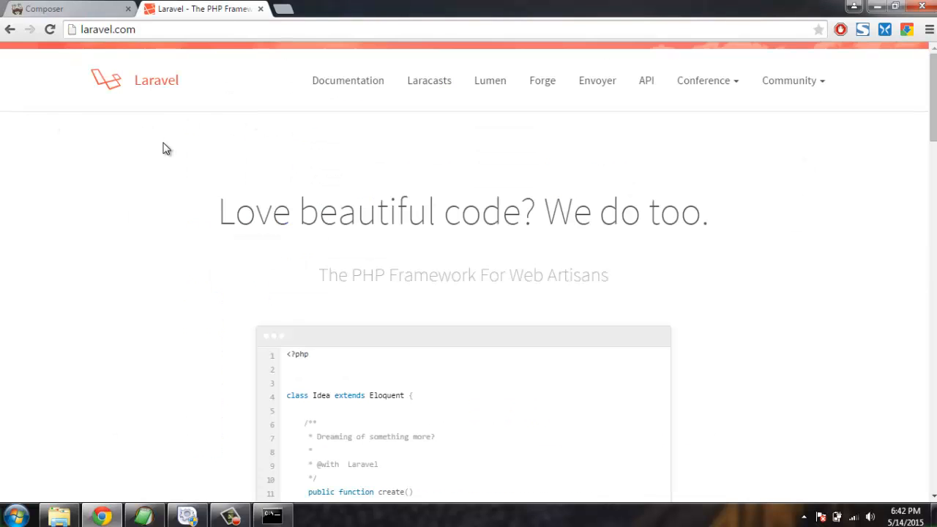
mouse_move(119, 99)
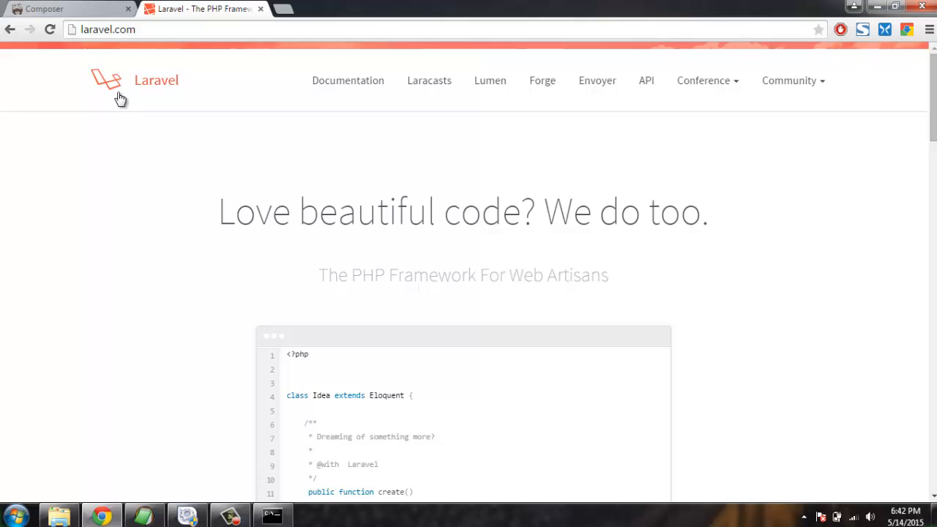
mouse_move(123, 505)
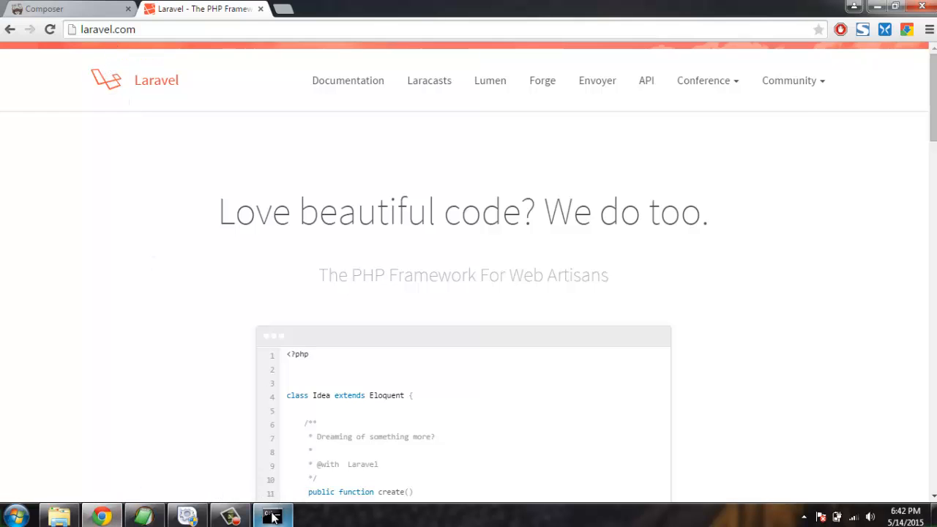
click(273, 515)
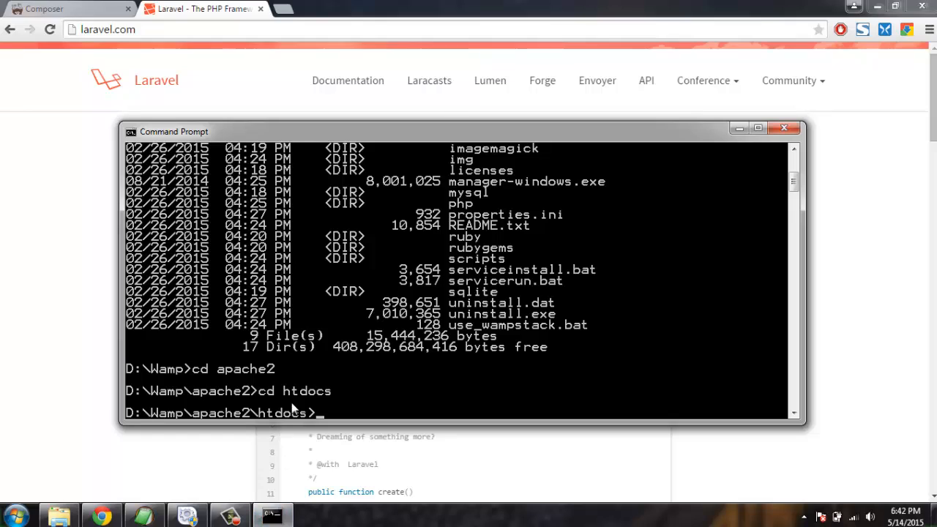
text(comp)
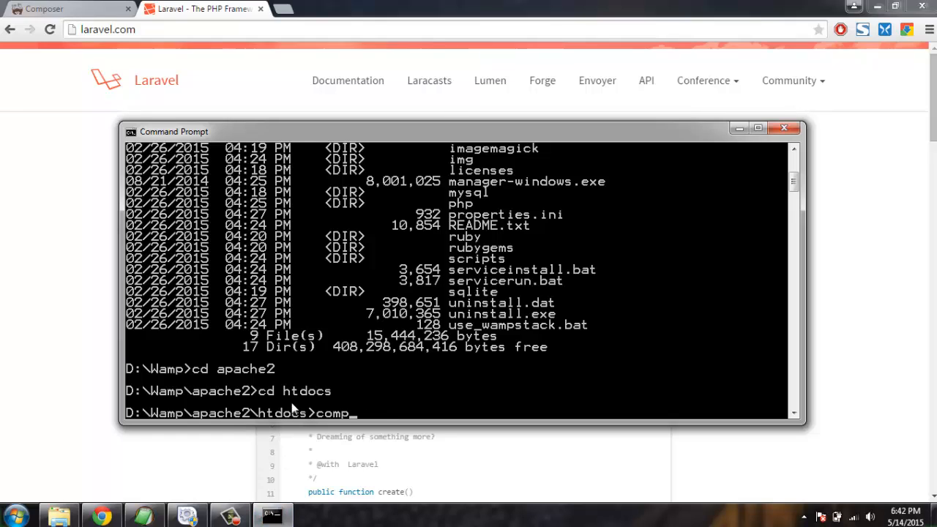
text(oser)
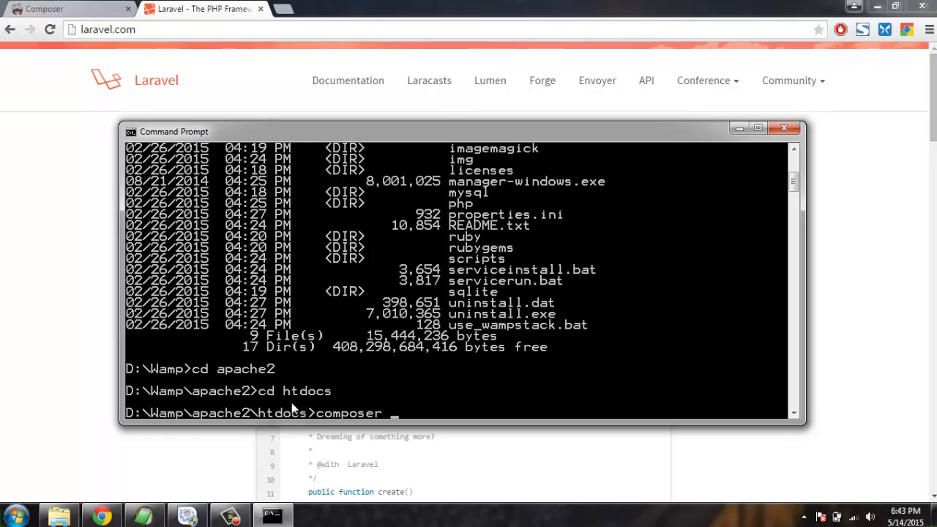
text(create-pr)
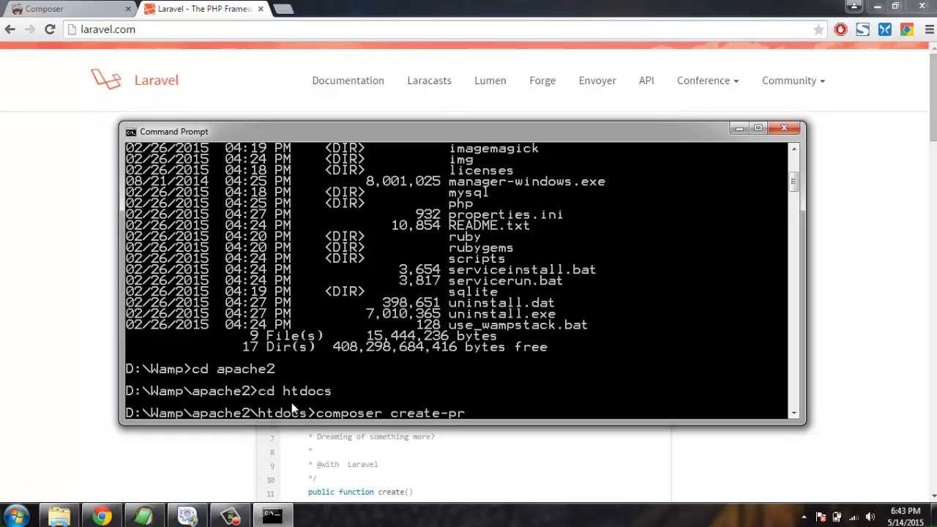
text(oject)
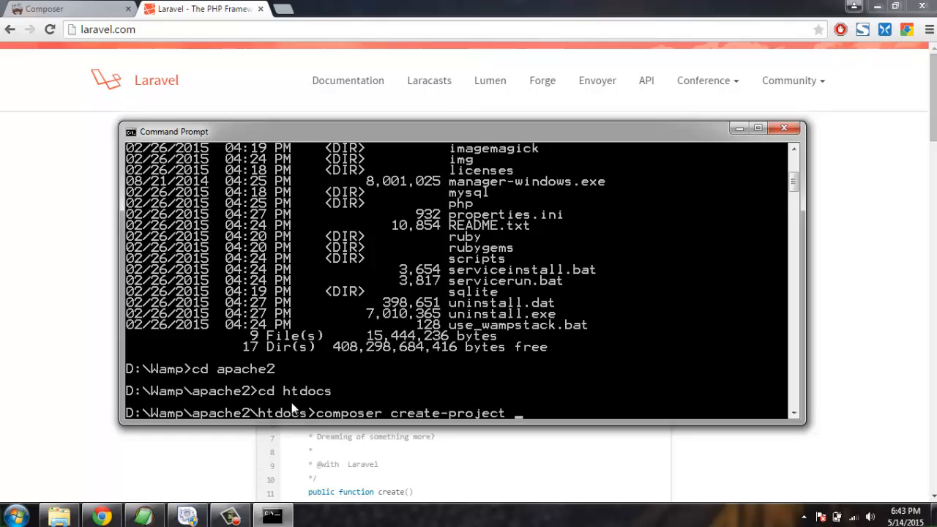
text(laravel/la)
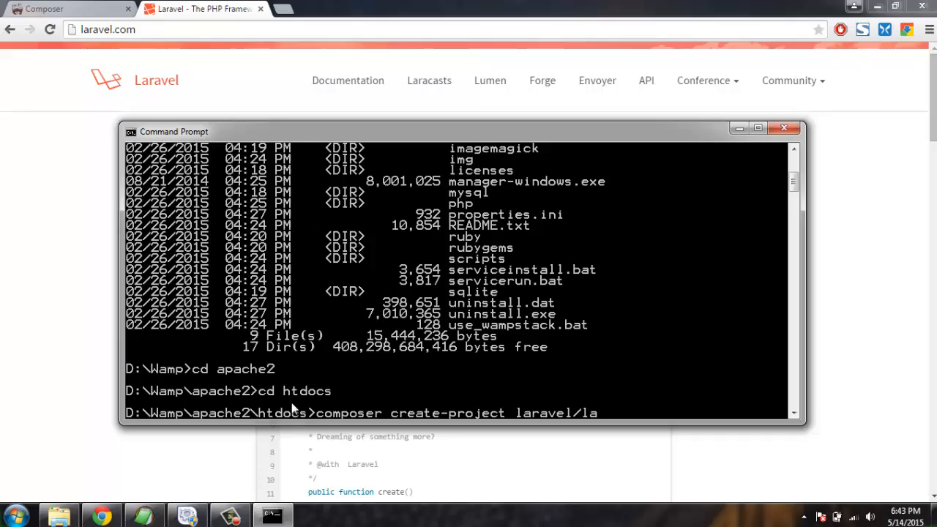
text(ravel)
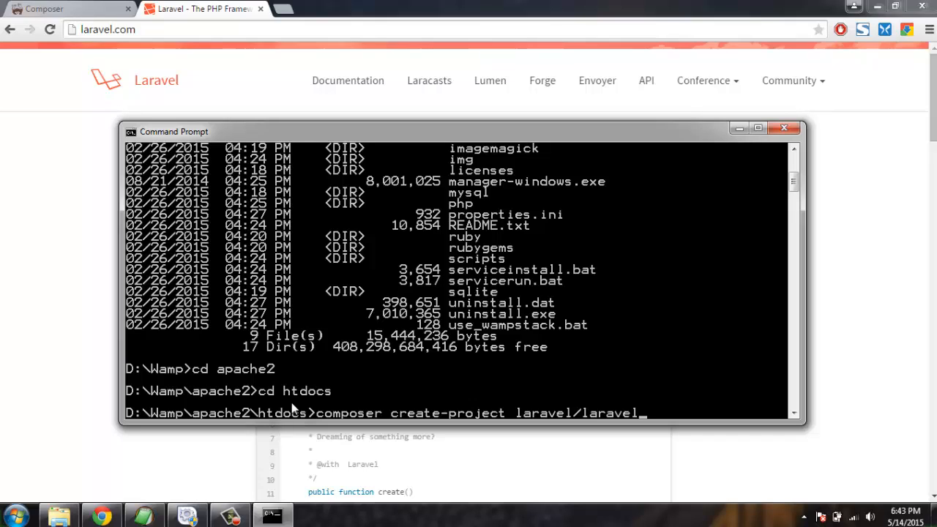
text(learn)
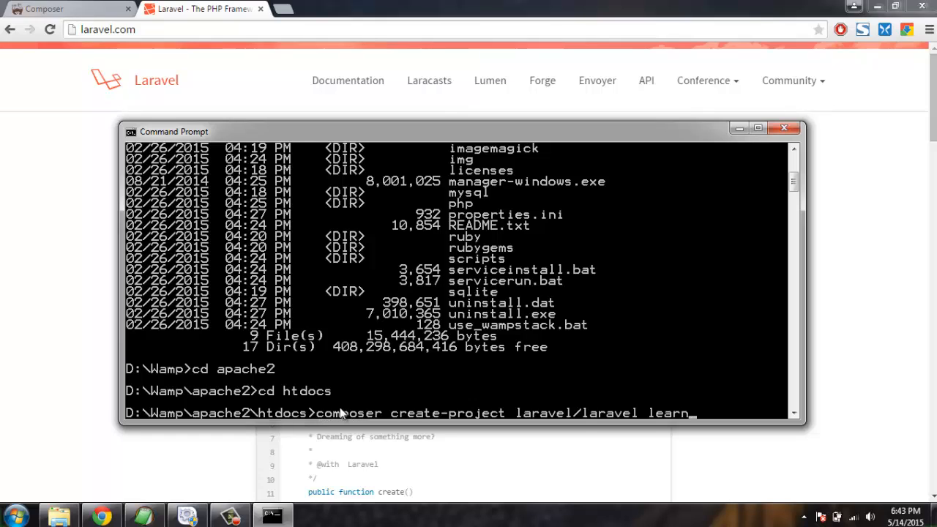
mouse_move(443, 423)
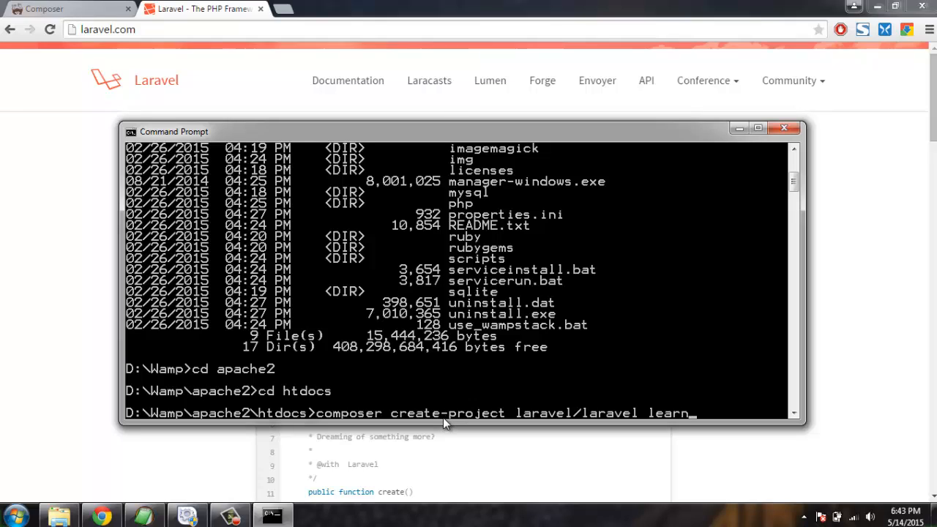
mouse_move(538, 396)
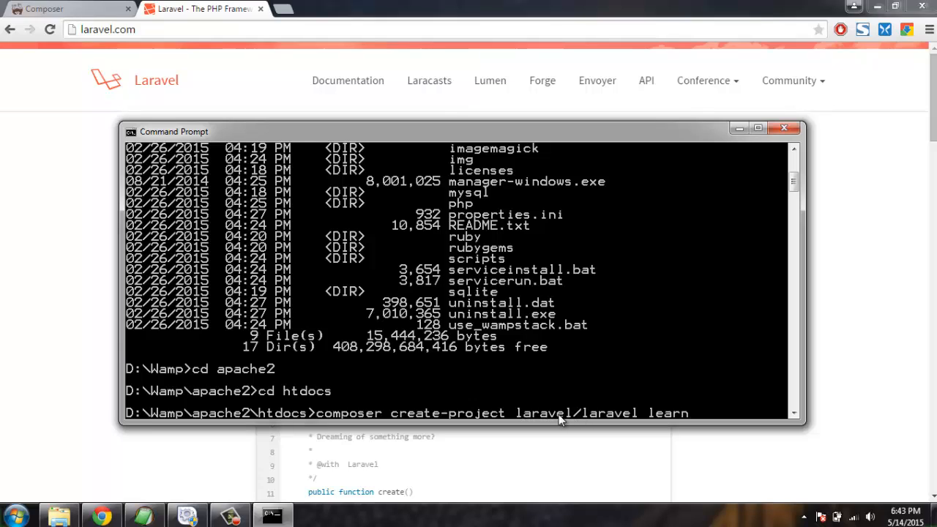
mouse_move(627, 419)
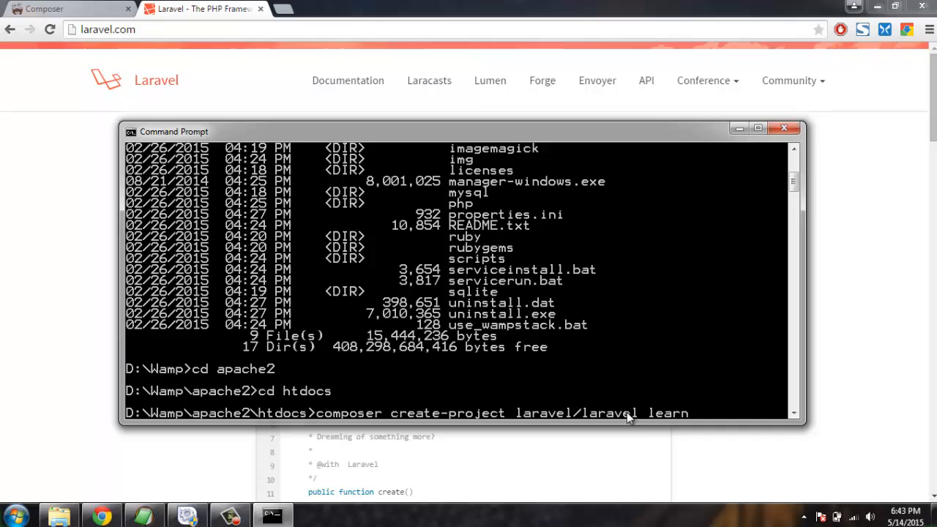
mouse_move(680, 417)
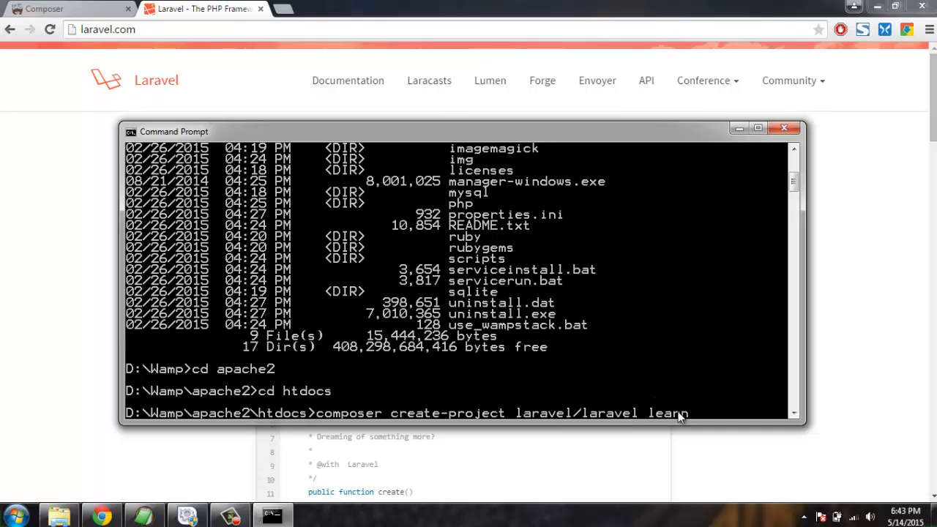
mouse_move(662, 420)
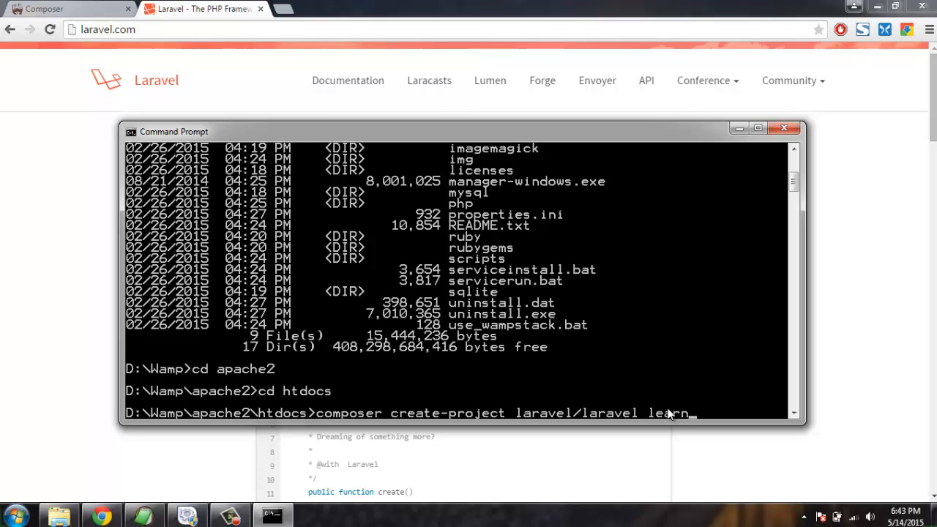
key(Return)
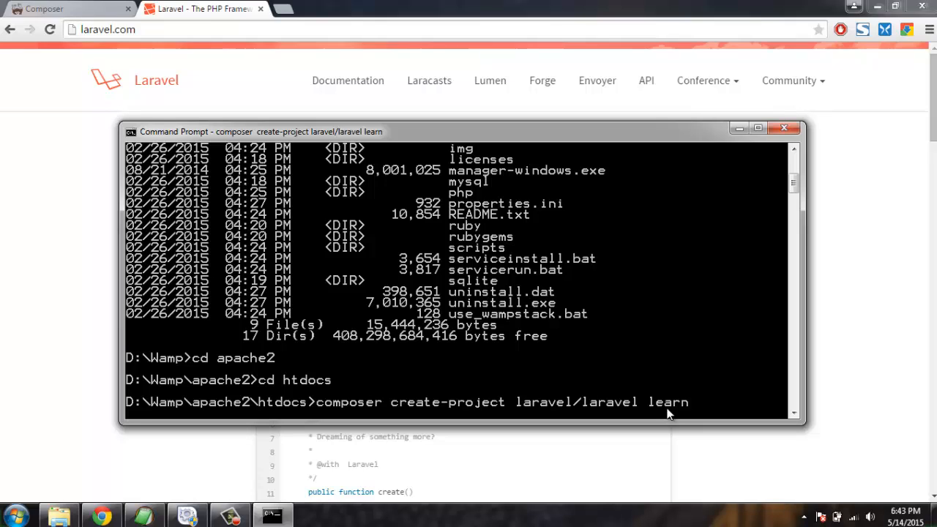
mouse_move(534, 248)
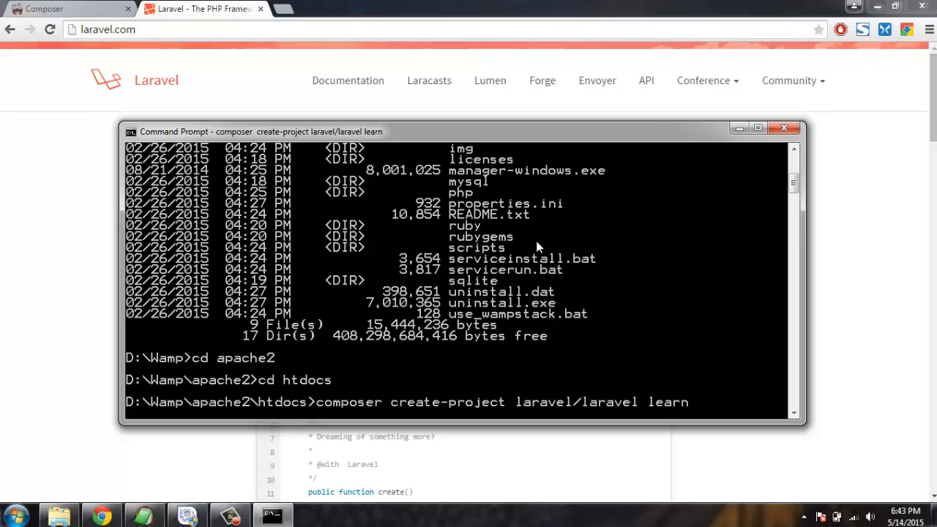
mouse_move(540, 247)
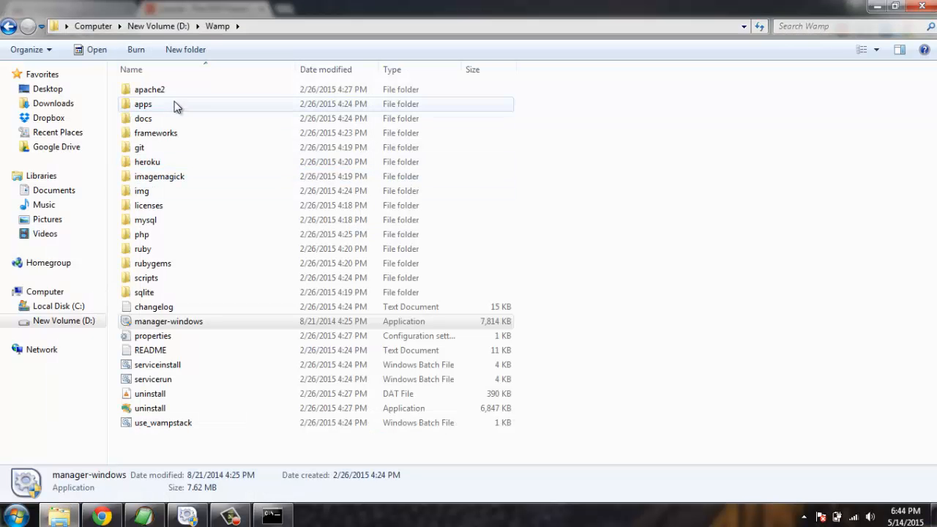
Step: Browse Explorer into apache2\htdocs and confirm the new learn folder is there
double_click(150, 89)
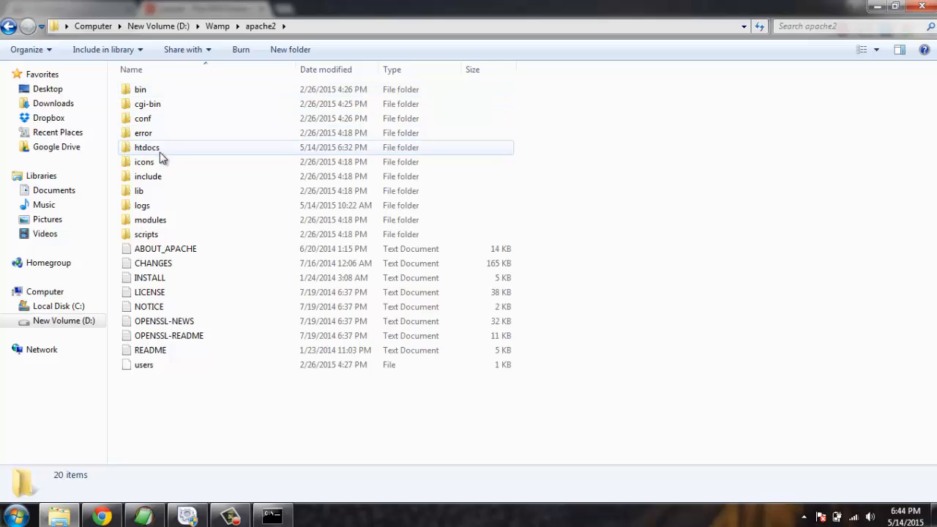
double_click(147, 147)
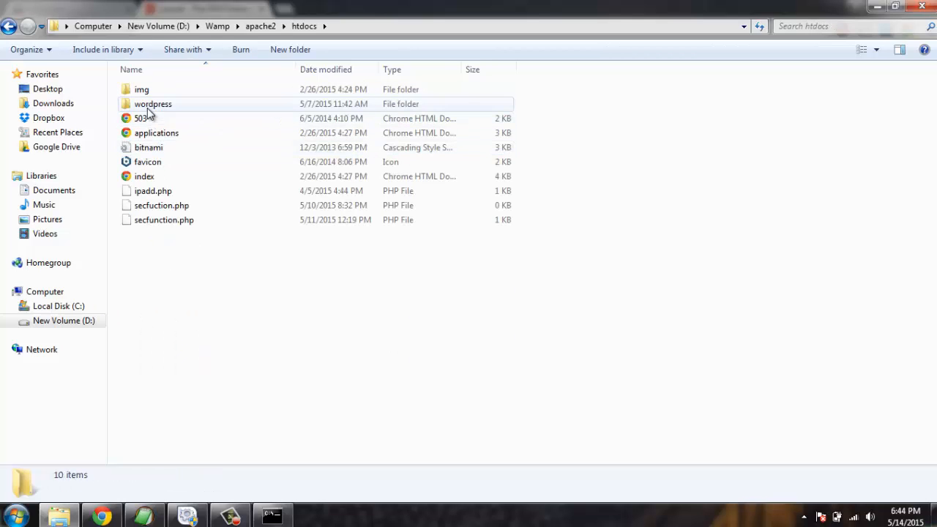
mouse_move(175, 246)
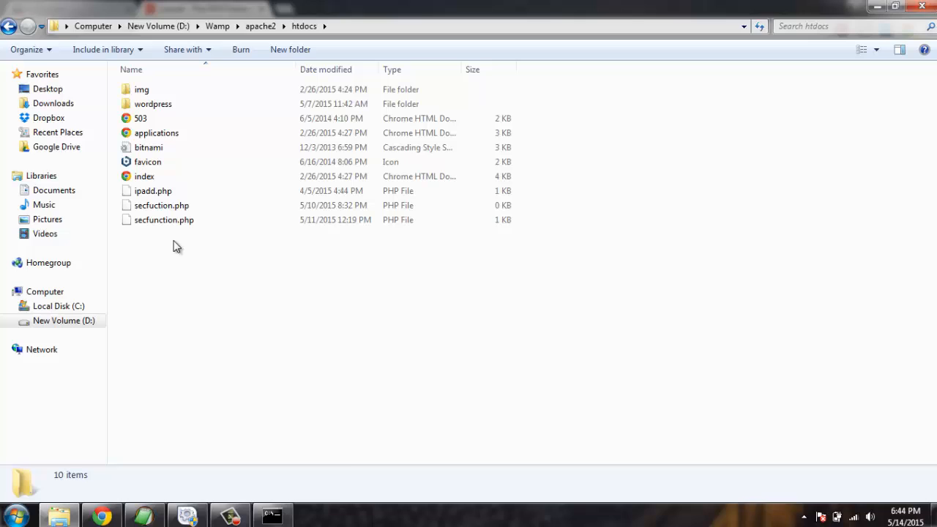
right_click(175, 245)
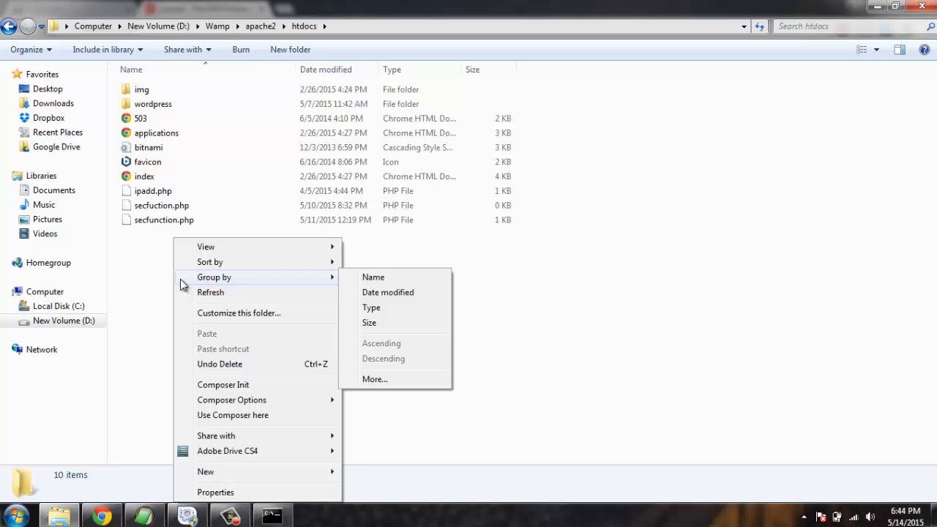
mouse_move(186, 379)
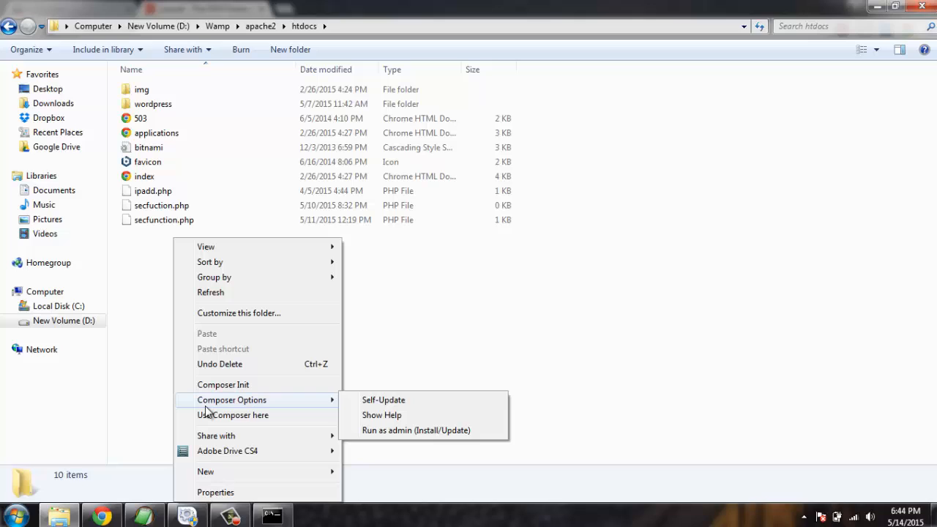
mouse_move(383, 400)
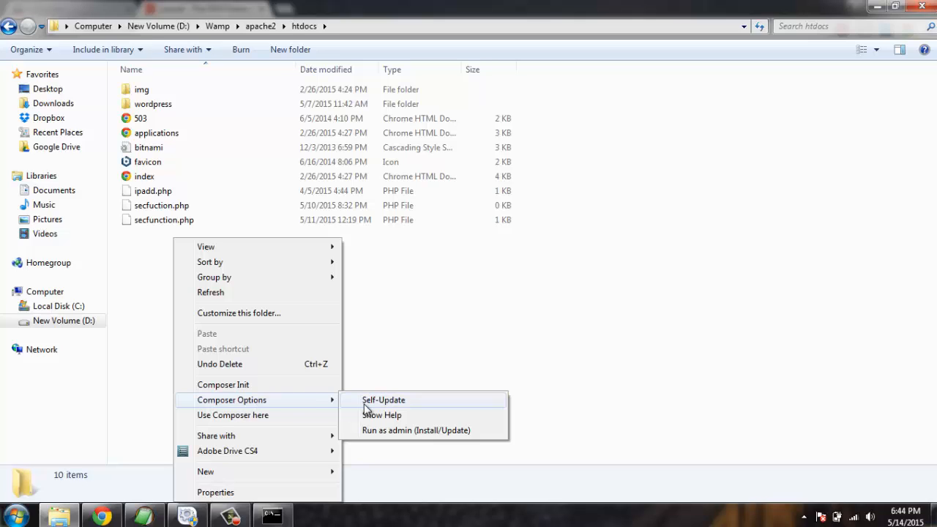
mouse_move(376, 430)
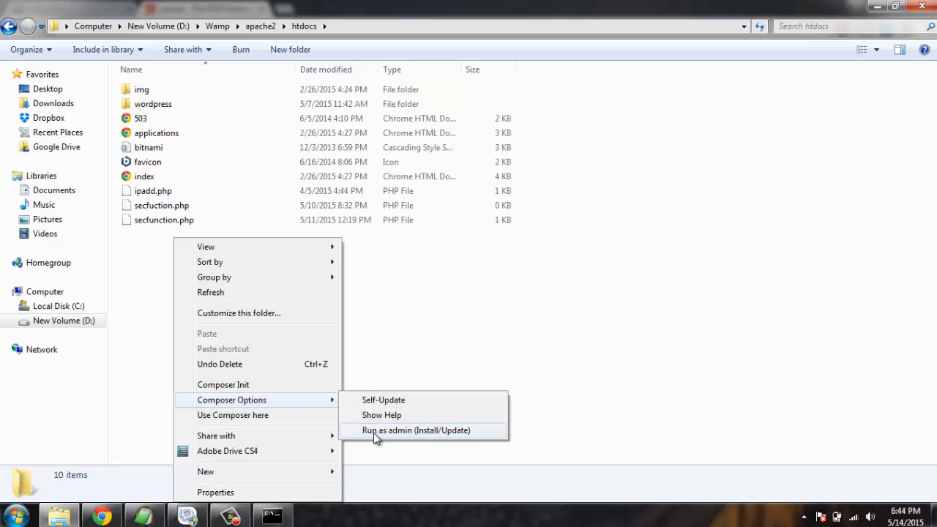
mouse_move(462, 440)
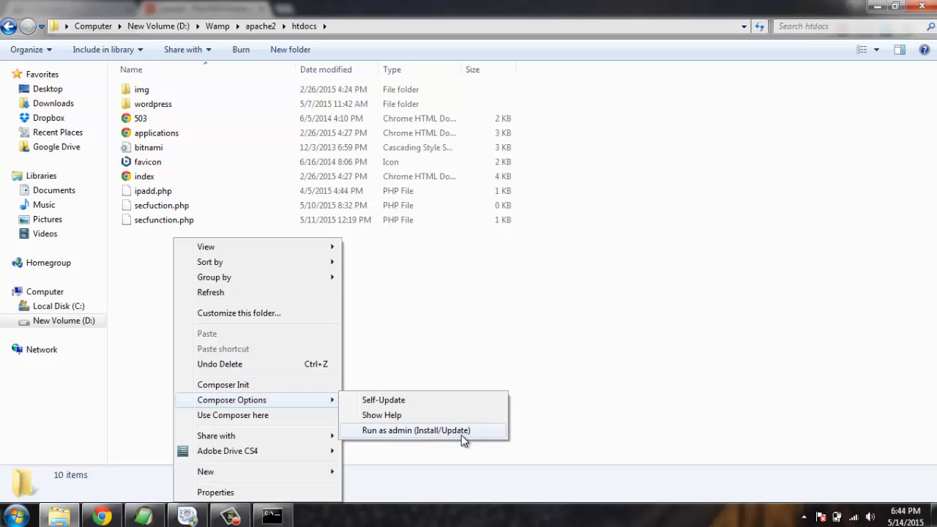
mouse_move(244, 420)
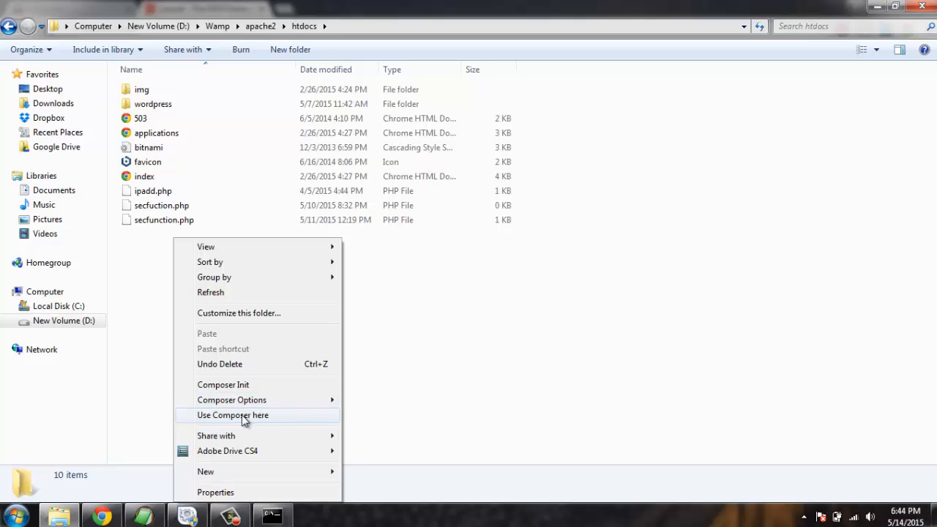
mouse_move(211, 423)
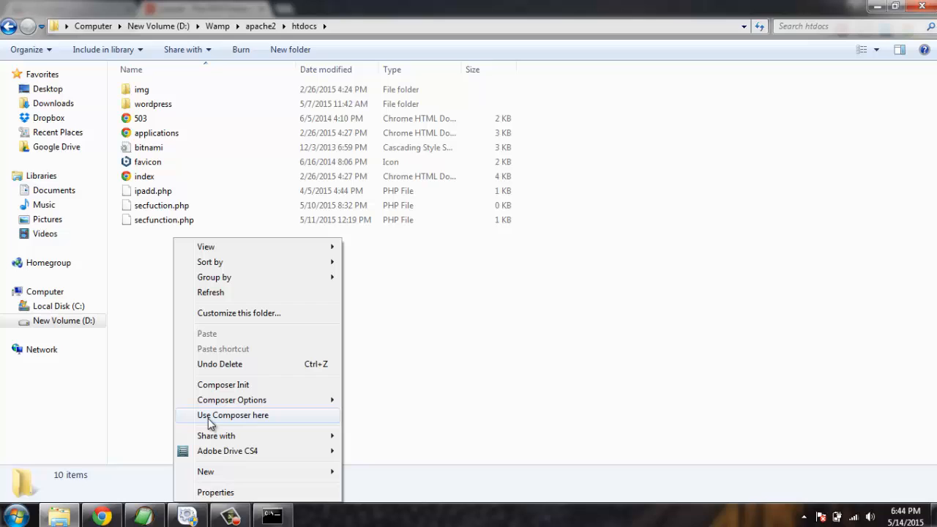
mouse_move(253, 423)
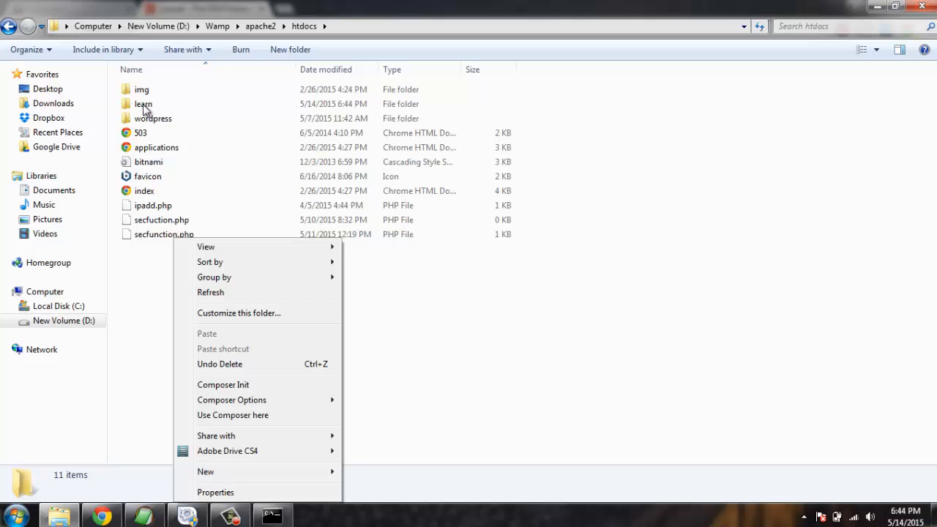
click(380, 421)
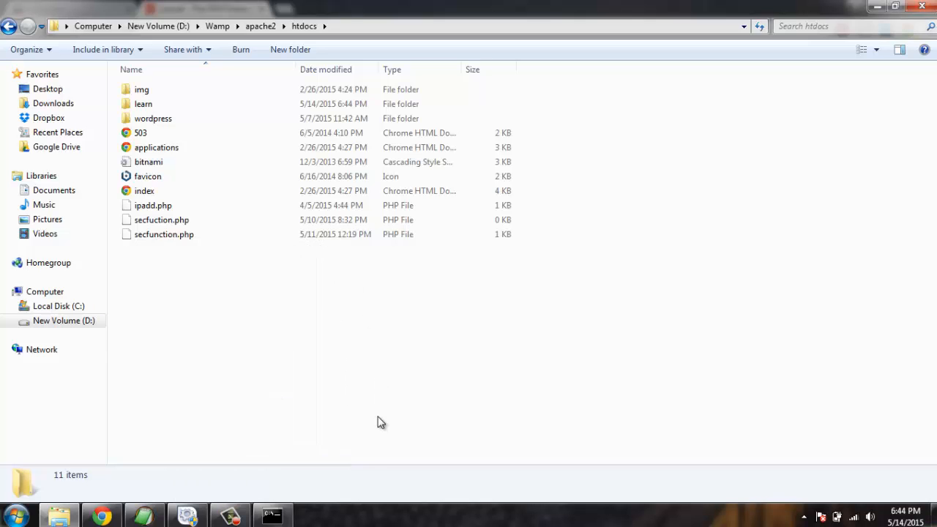
click(271, 514)
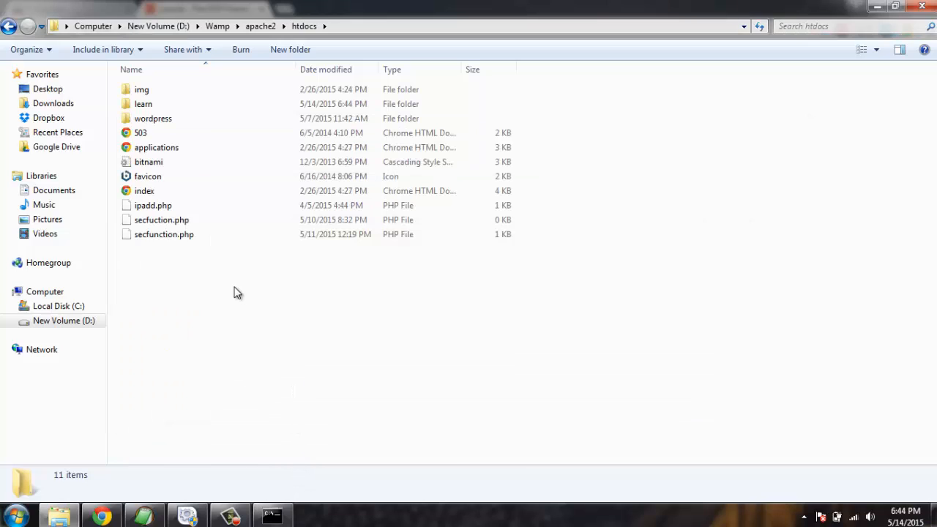
right_click(237, 293)
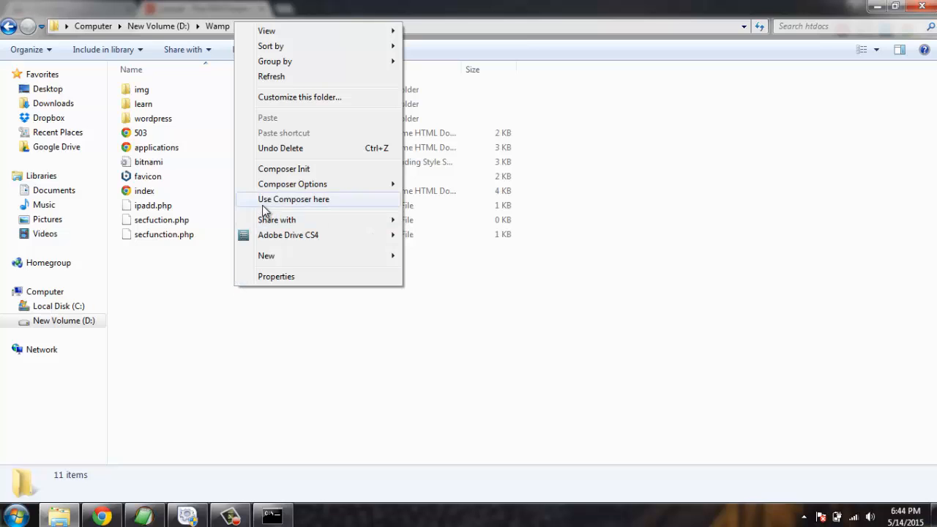
mouse_move(320, 420)
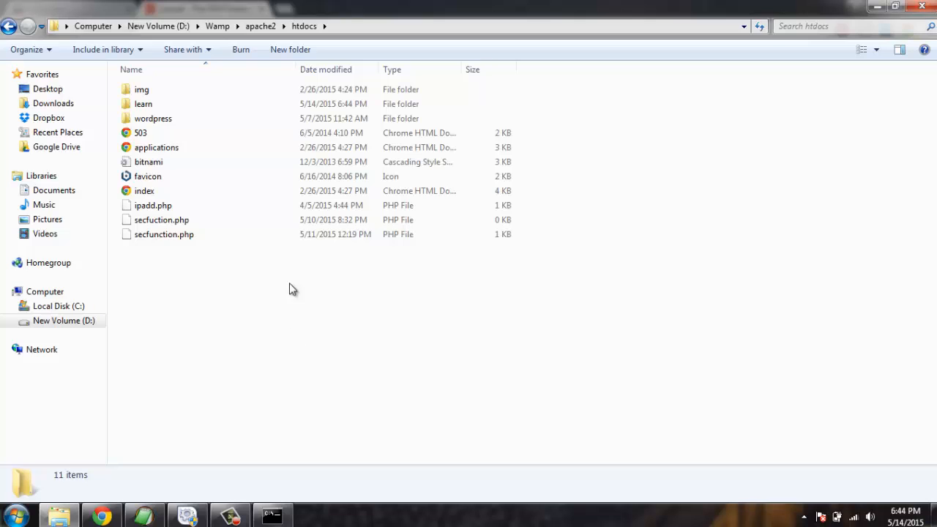
click(217, 26)
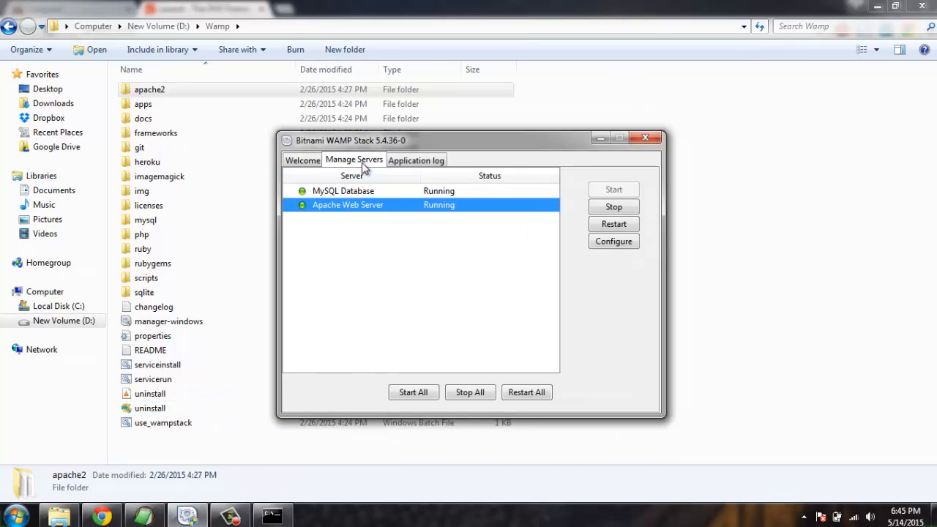
mouse_move(331, 194)
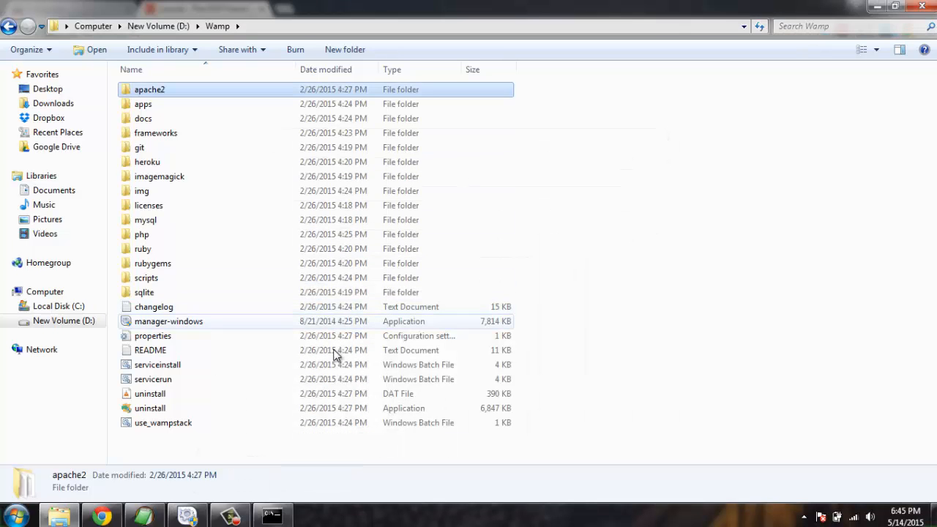
Step: Confirm MySQL and Apache are running in Bitnami WAMP Stack, then return to Explorer
click(272, 514)
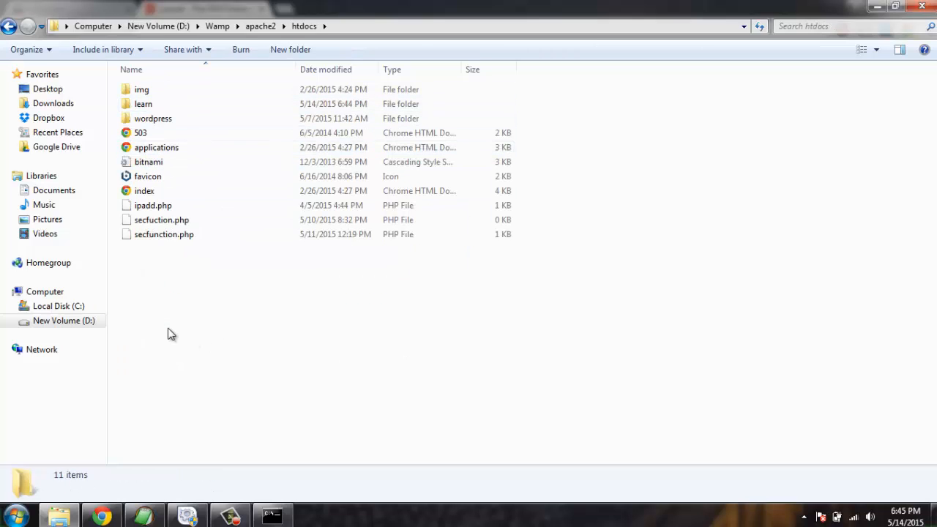
mouse_move(181, 332)
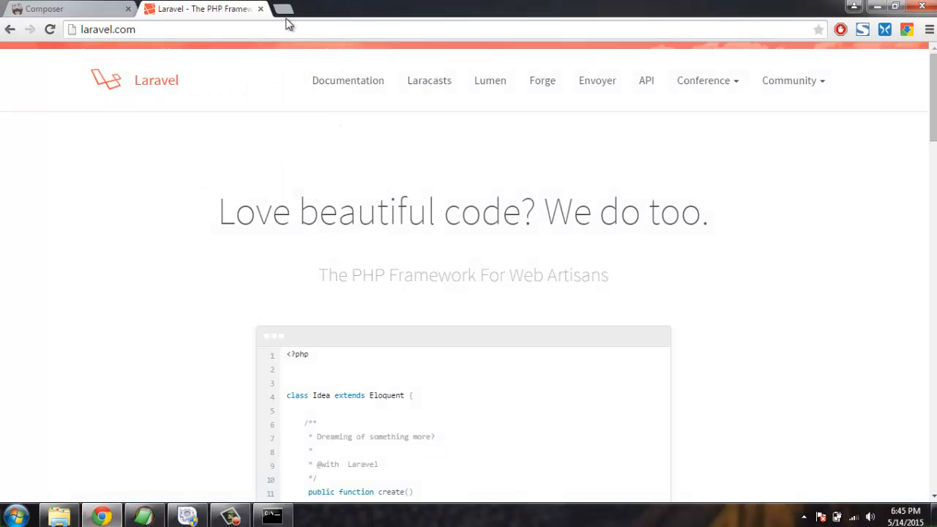
Step: Open a blank Chrome tab, then open the learn folder in htdocs
click(281, 9)
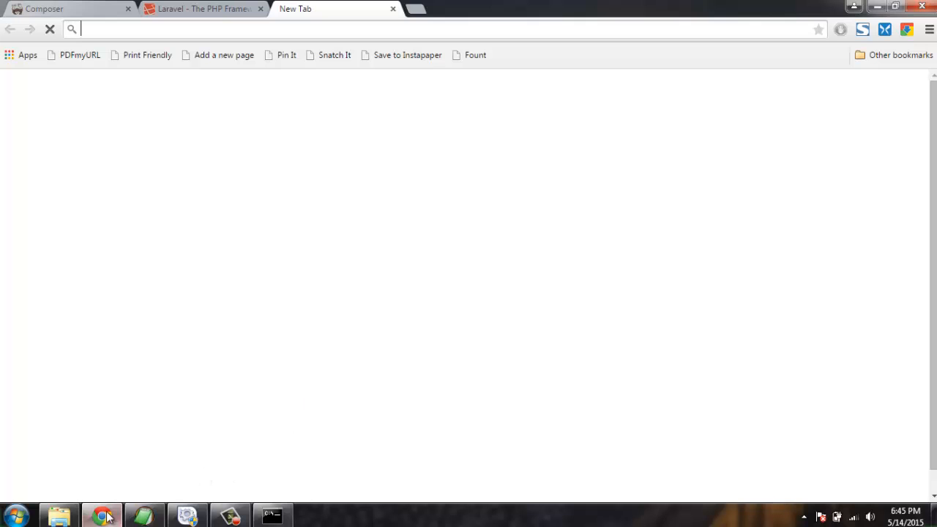
click(60, 515)
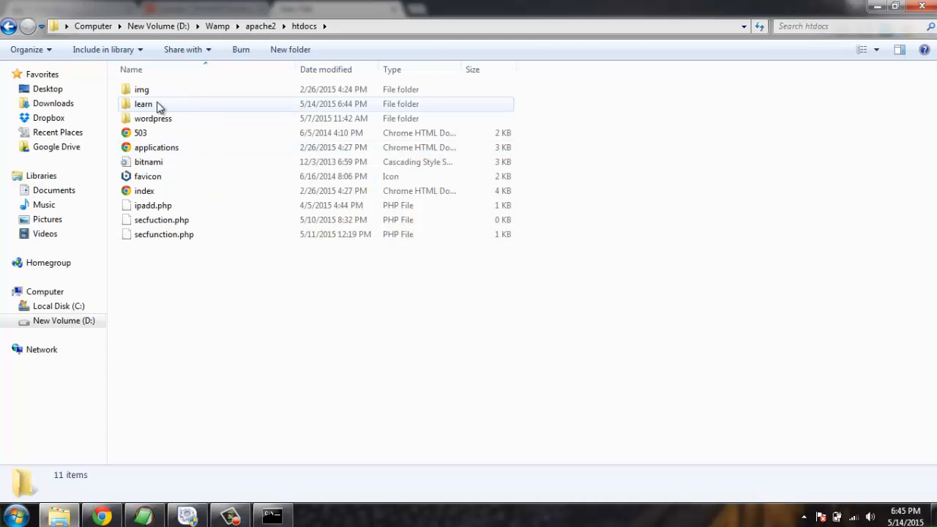
double_click(143, 103)
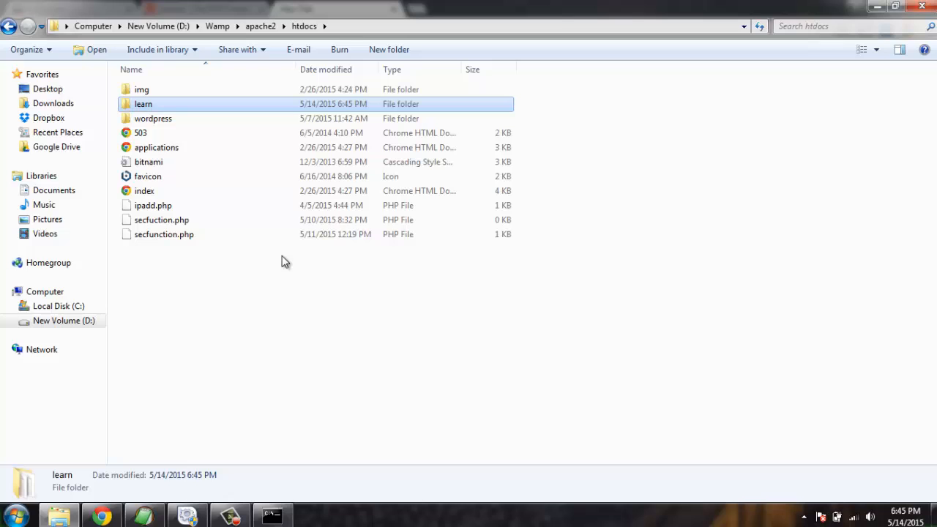
mouse_move(281, 379)
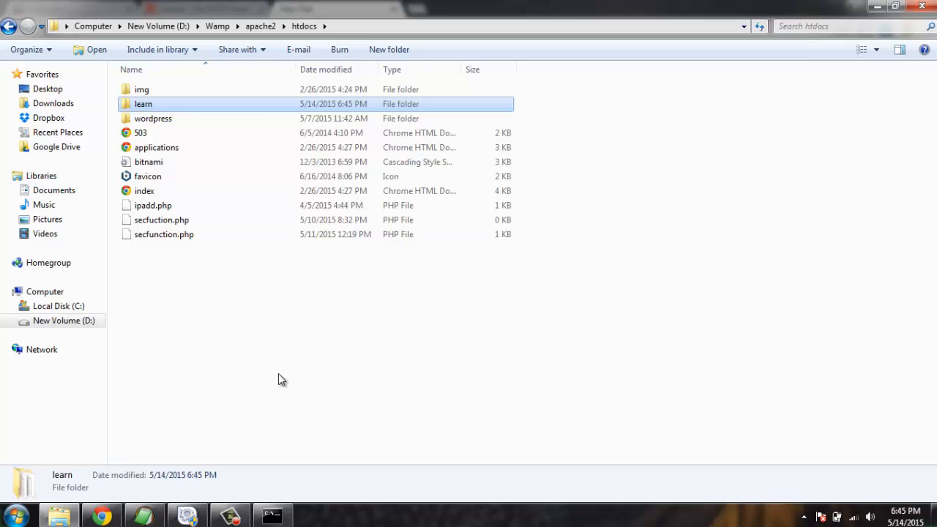
Step: Show Composer's finished output ending with 'Application key set successfully'
click(272, 515)
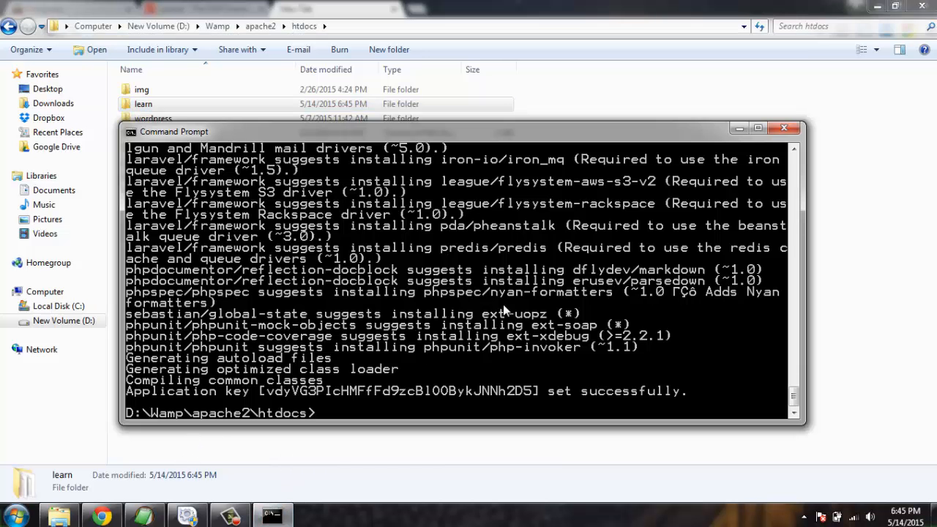
mouse_move(223, 432)
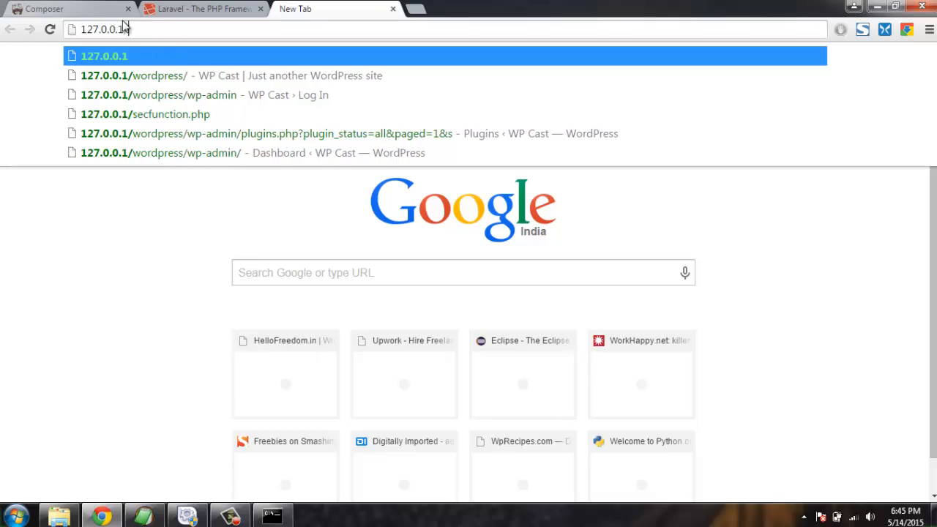
Step: Enter 127.0.0.1/learn/public/ in the new tab's address bar
text(phpmyadmin login)
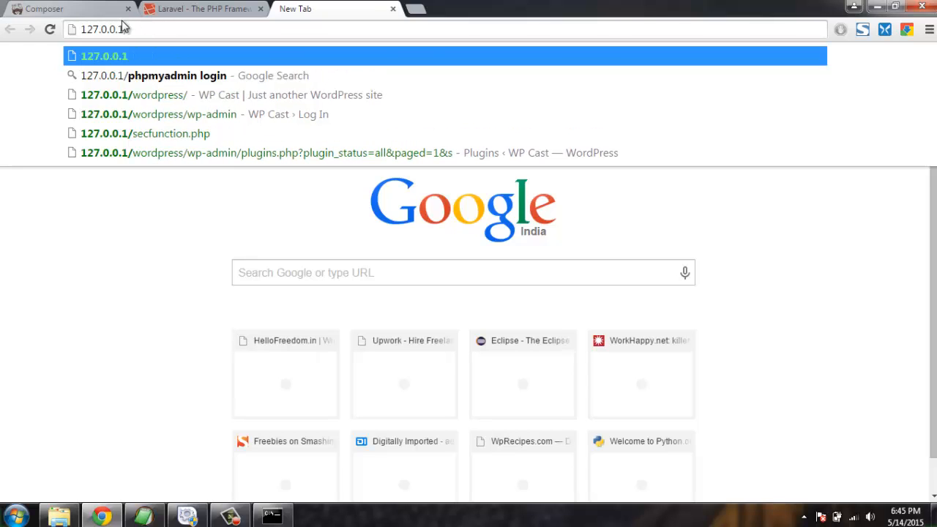
text(learn/public/)
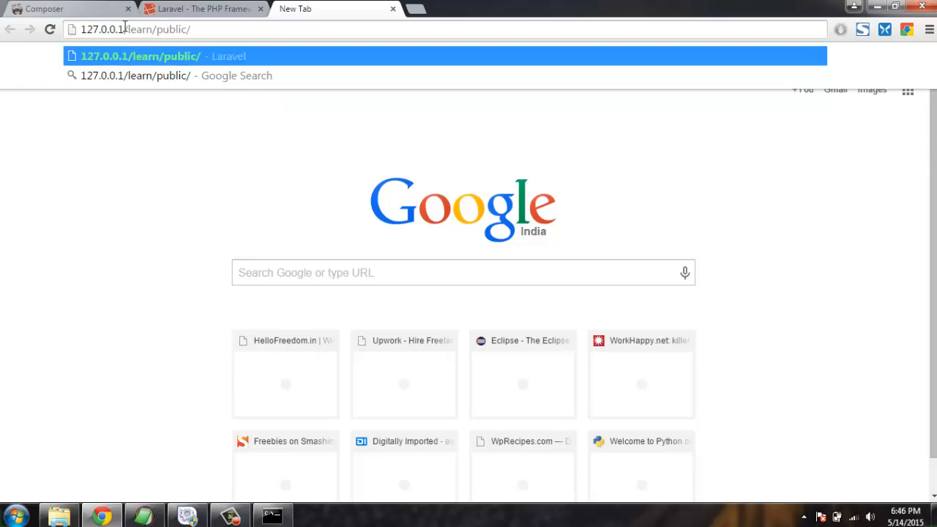
mouse_move(138, 29)
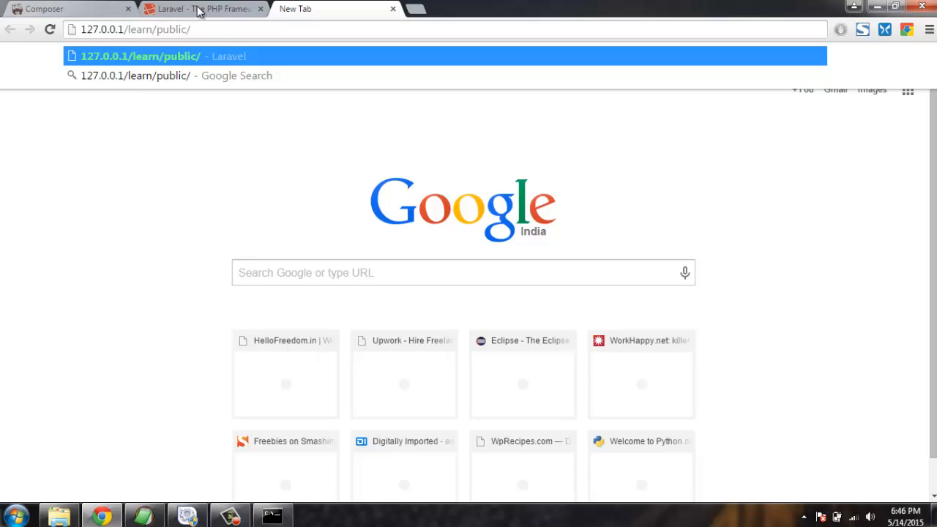
mouse_move(215, 27)
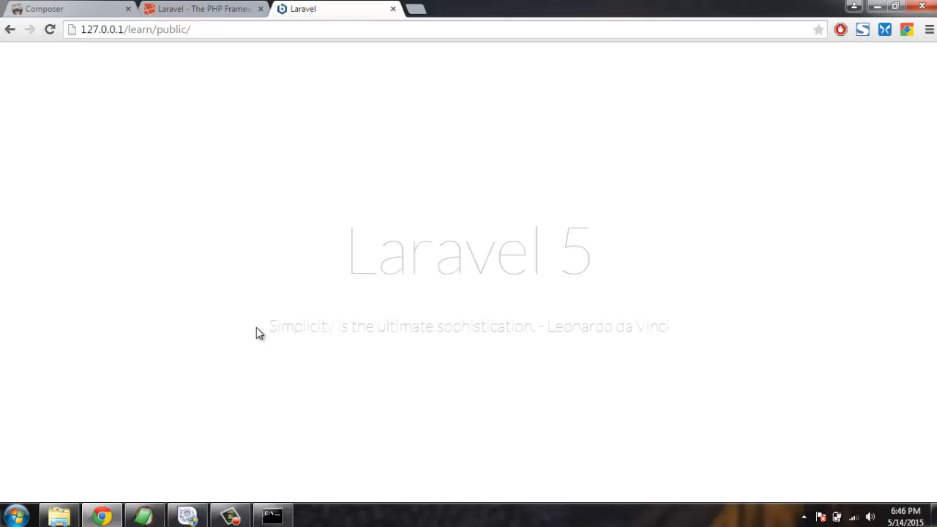
Step: View the Laravel 5 welcome page, then bring Command Prompt back up
double_click(435, 249)
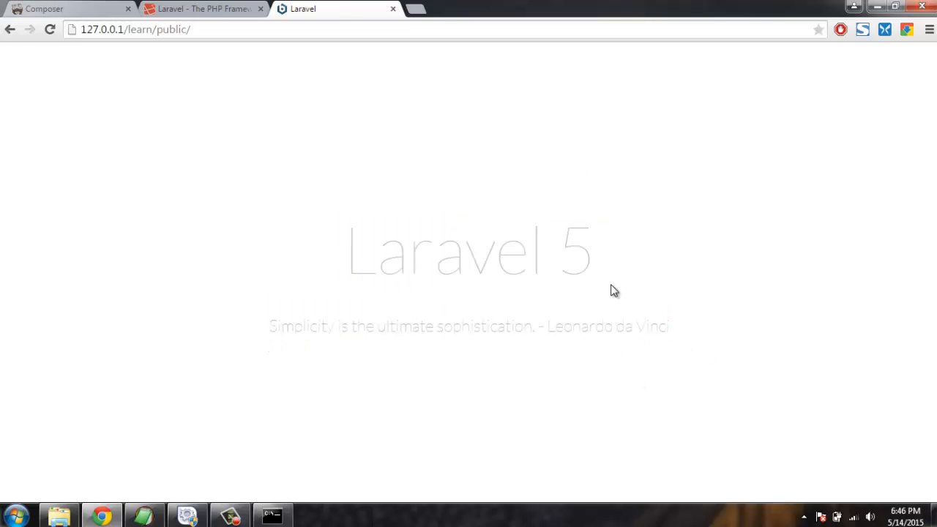
mouse_move(657, 257)
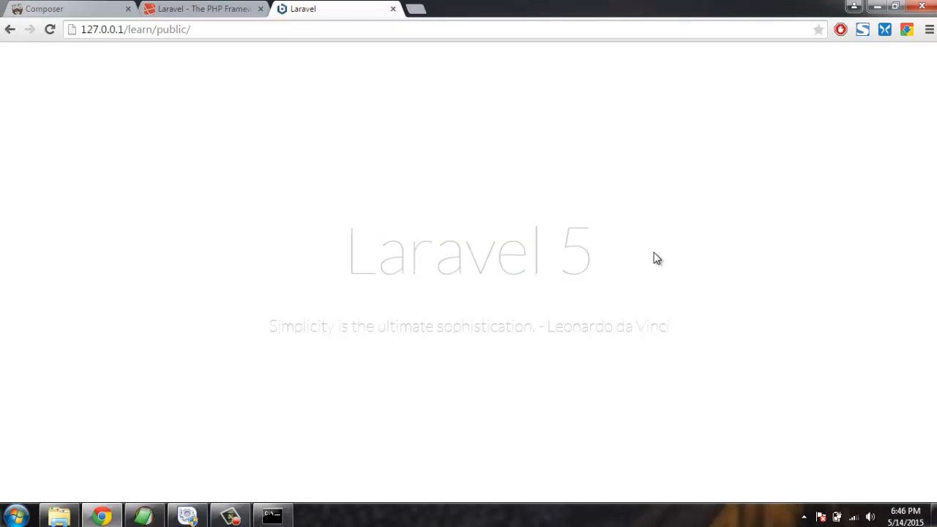
double_click(468, 249)
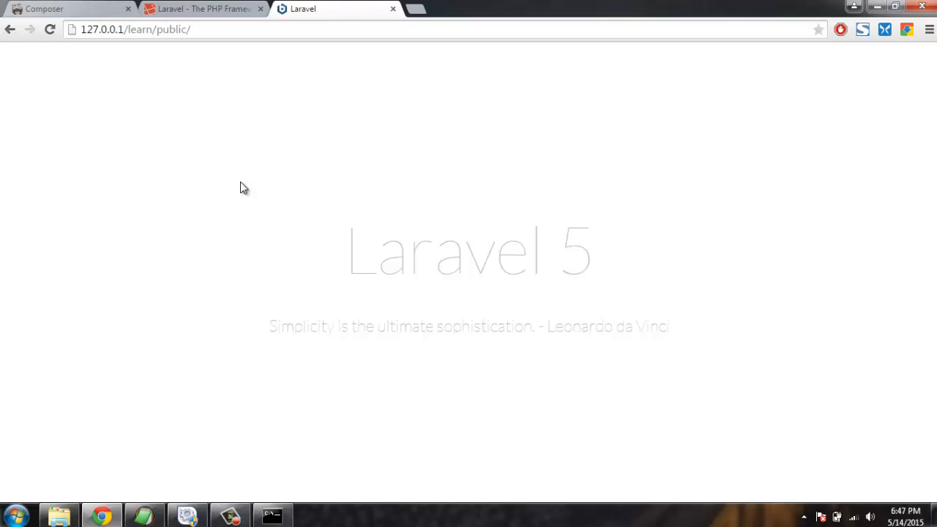
mouse_move(275, 349)
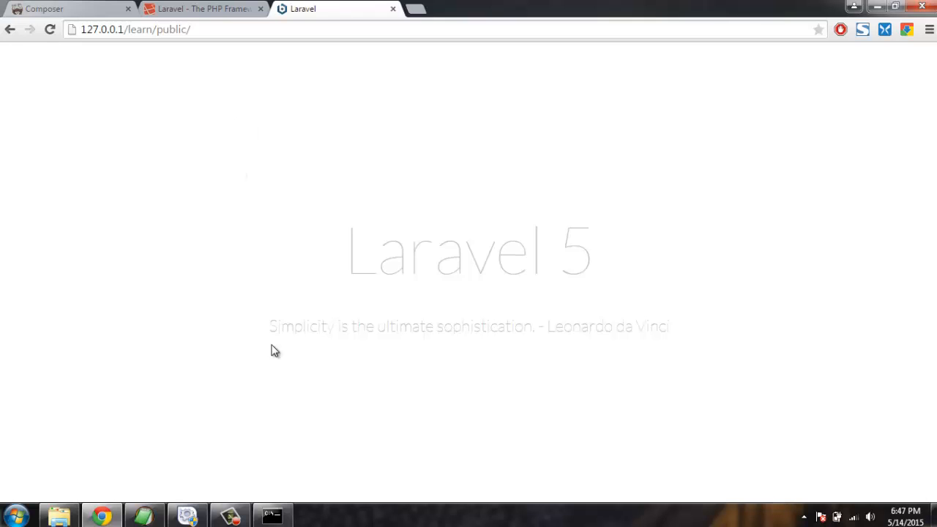
click(272, 515)
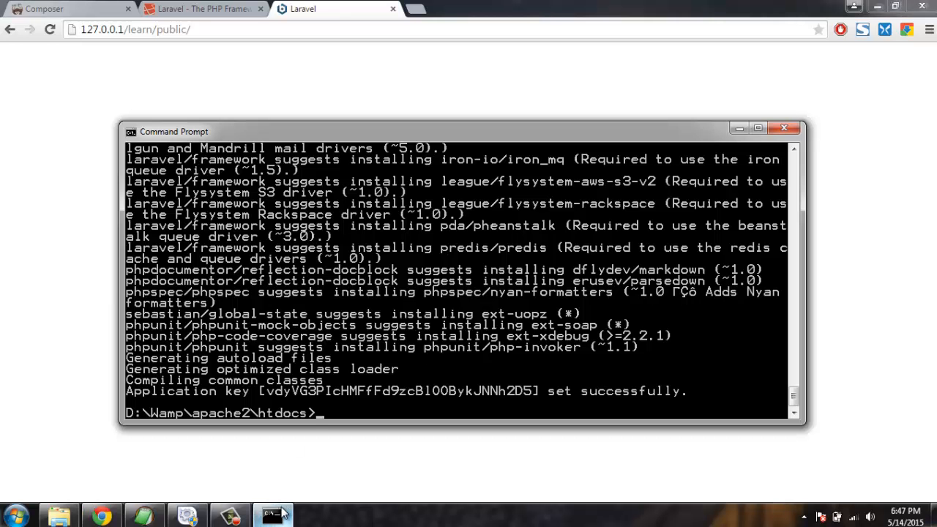